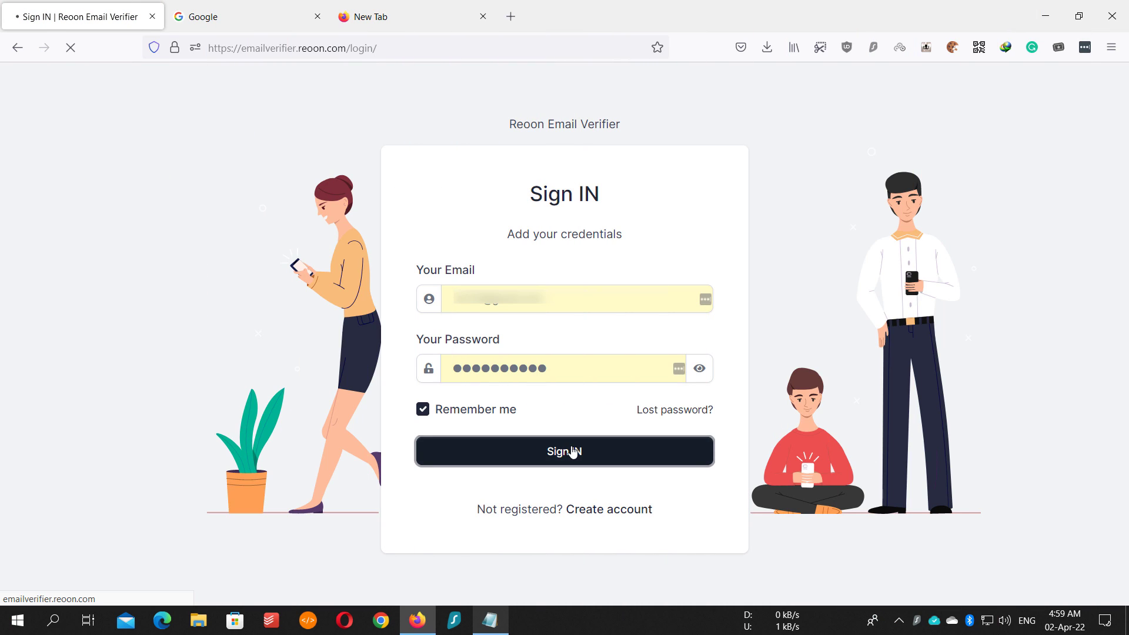
Sign in with the saved credentials to reach the overview dashboard
click(563, 452)
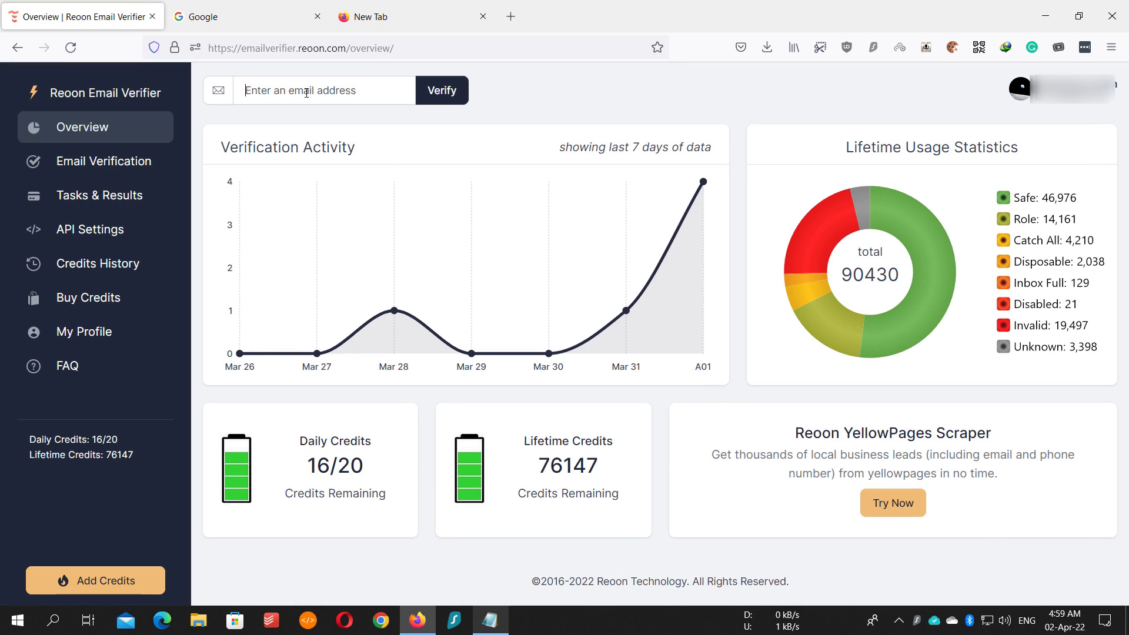
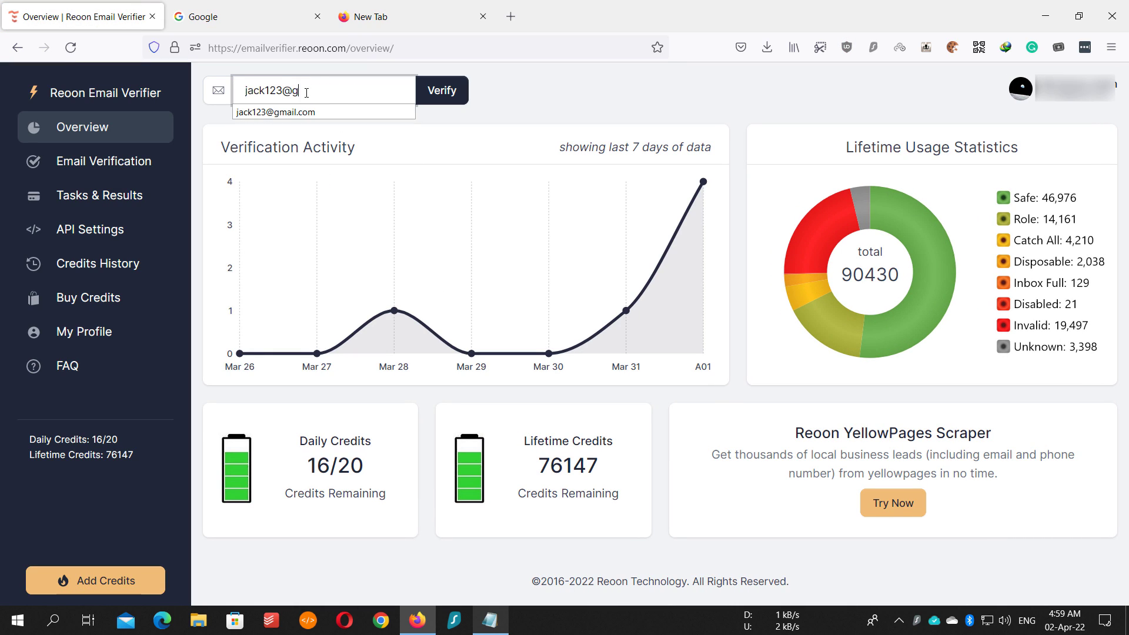
click(441, 91)
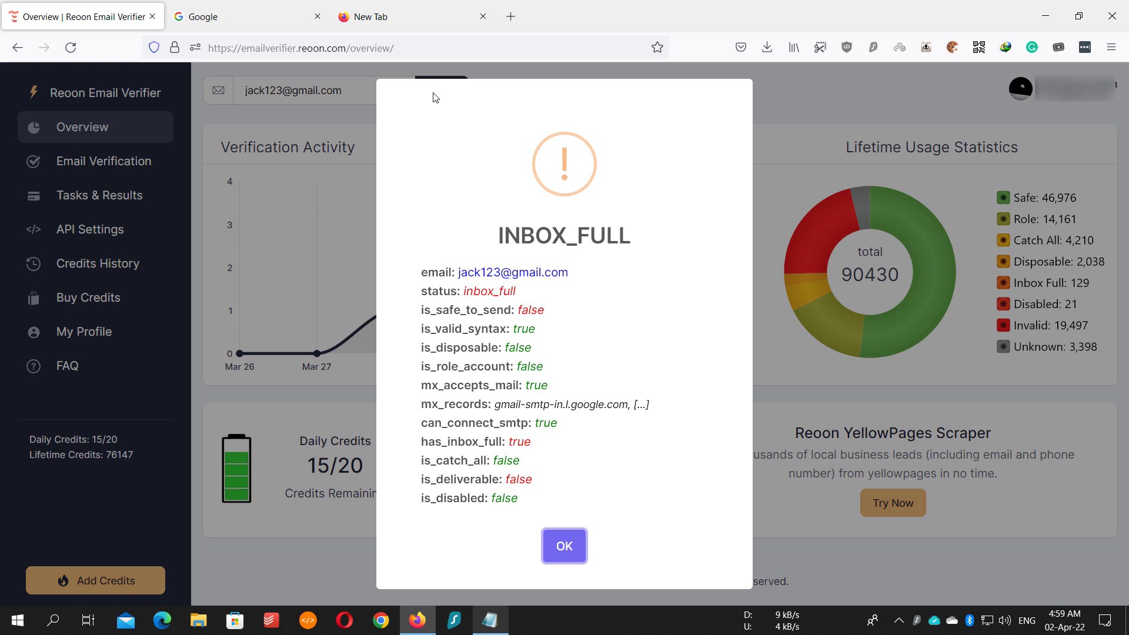
mouse_move(647, 214)
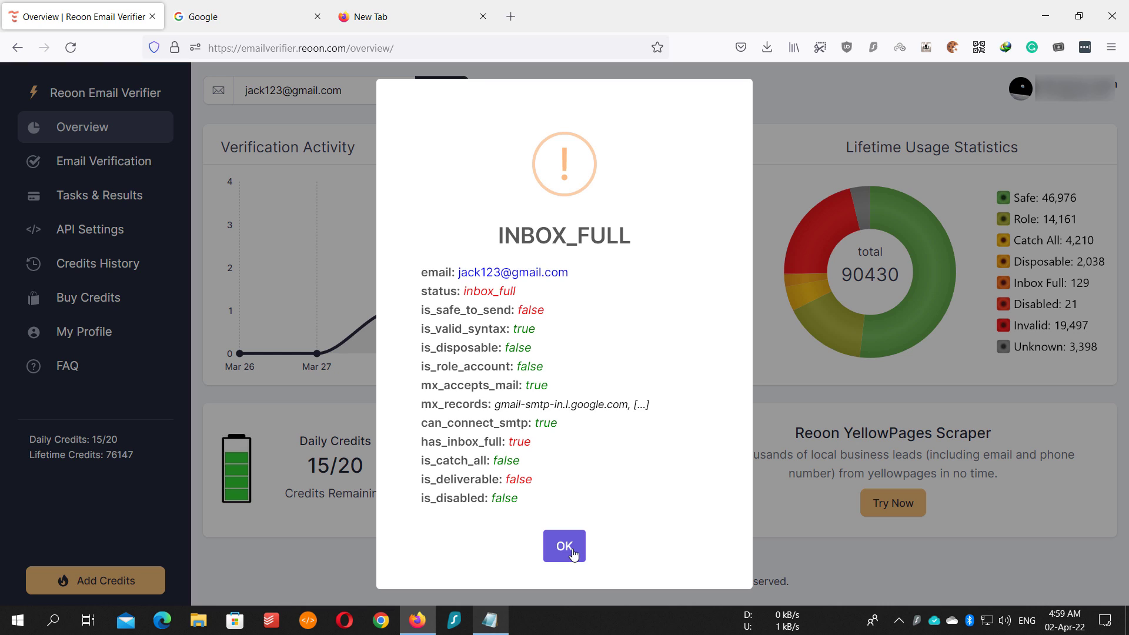
click(563, 546)
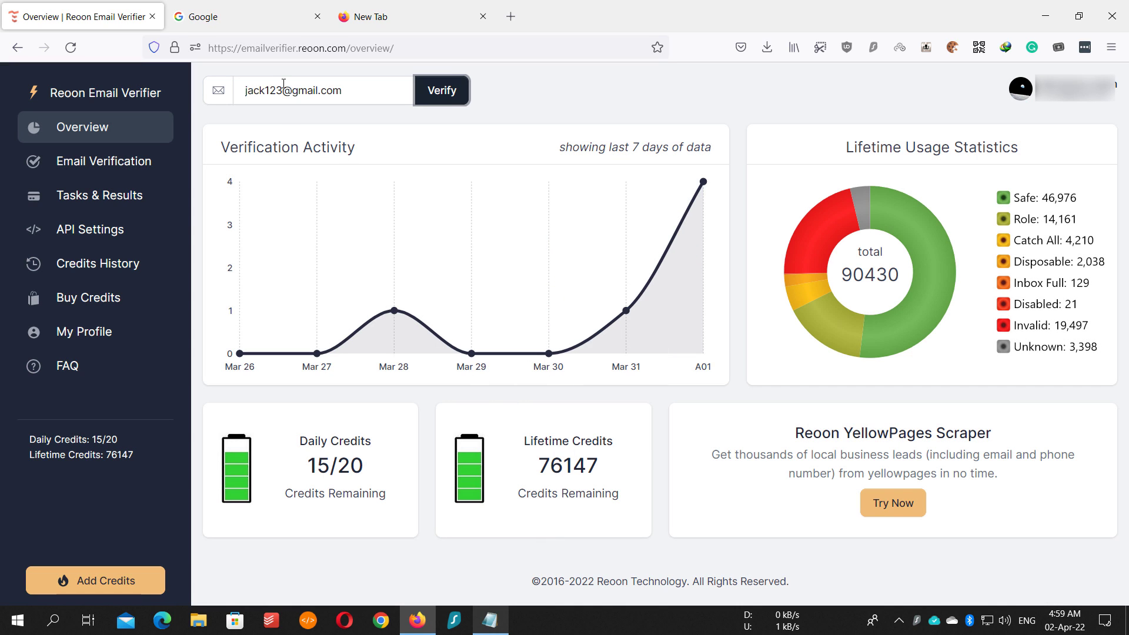
click(441, 91)
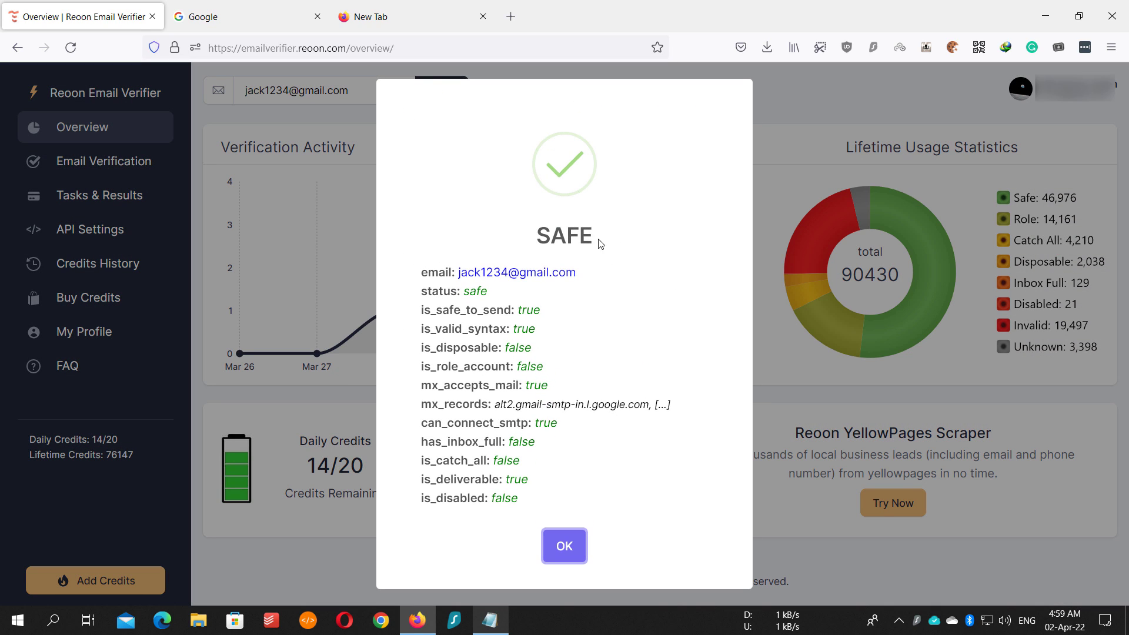
click(563, 546)
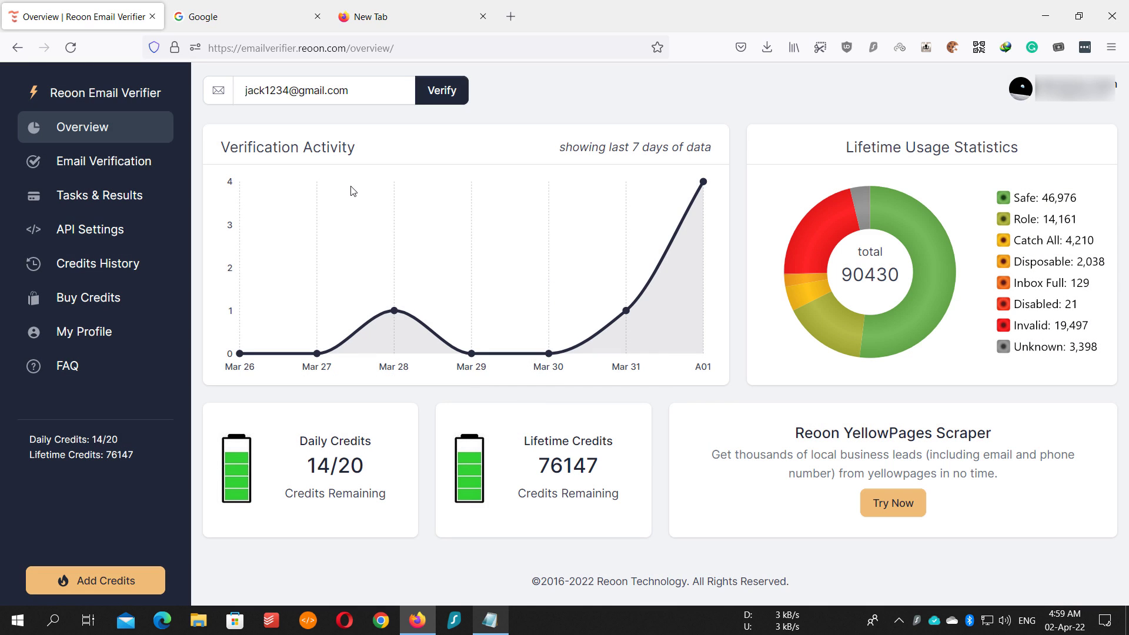
click(441, 91)
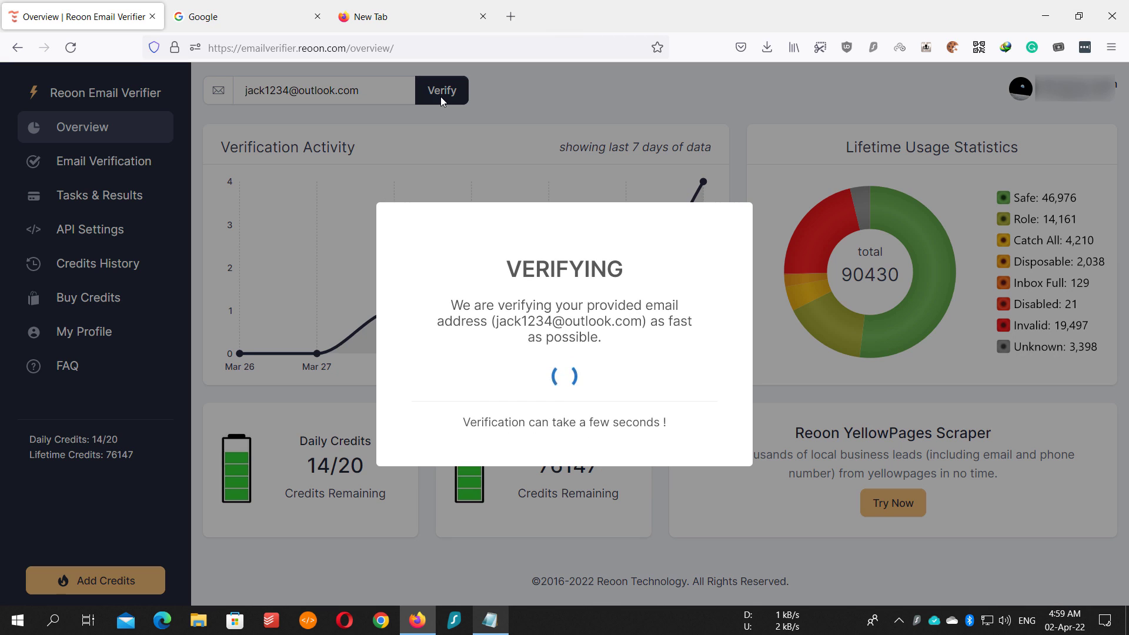
click(441, 90)
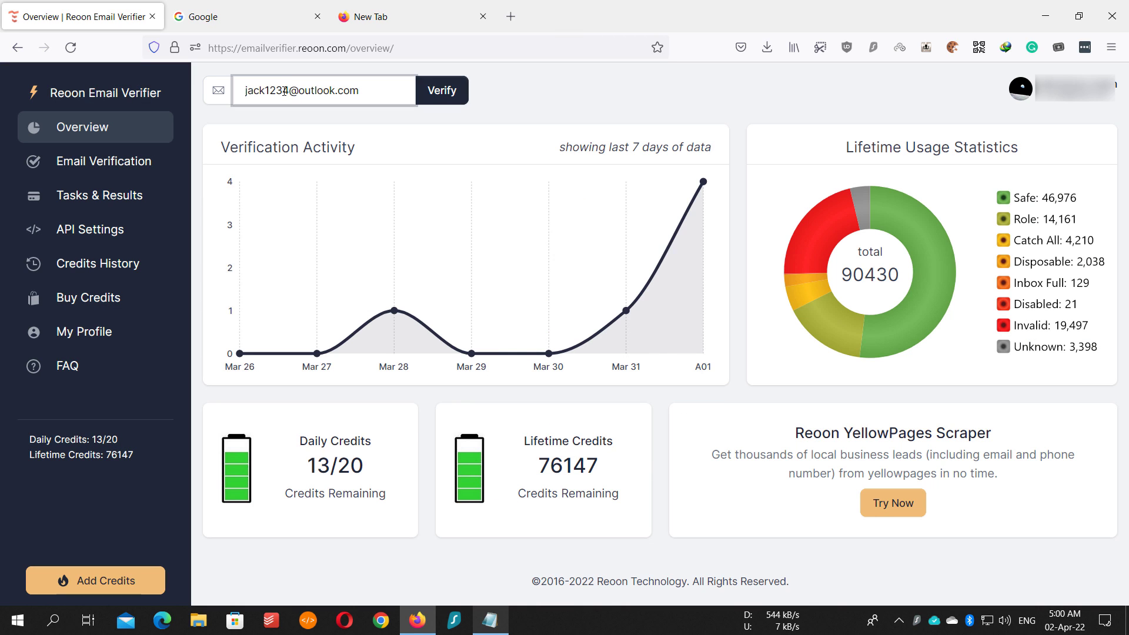
click(441, 90)
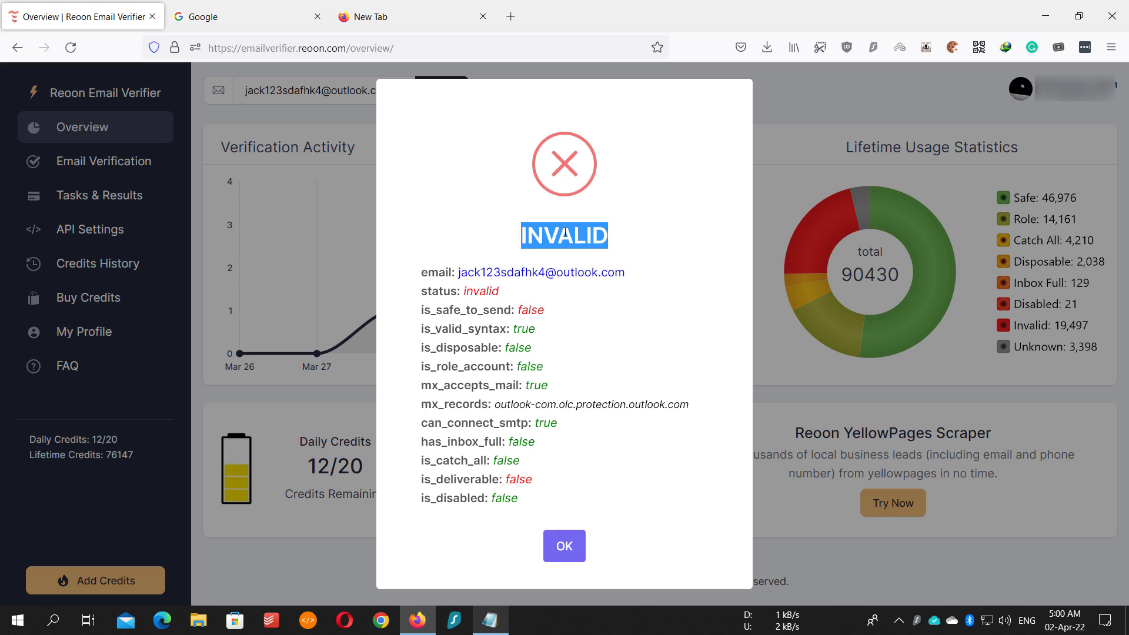
click(563, 546)
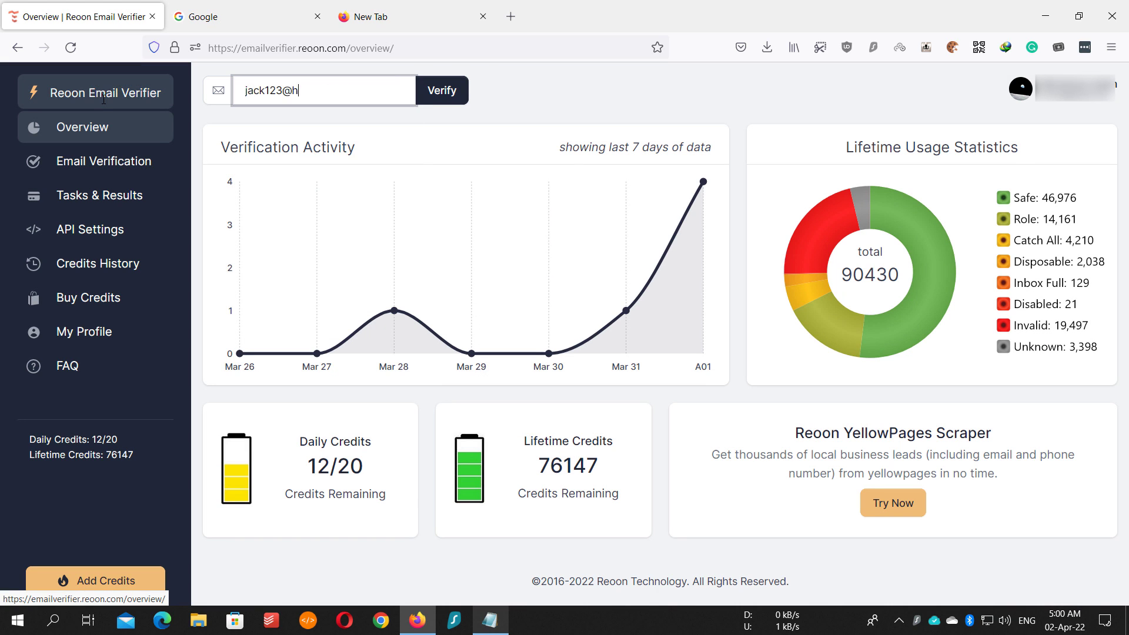
click(441, 90)
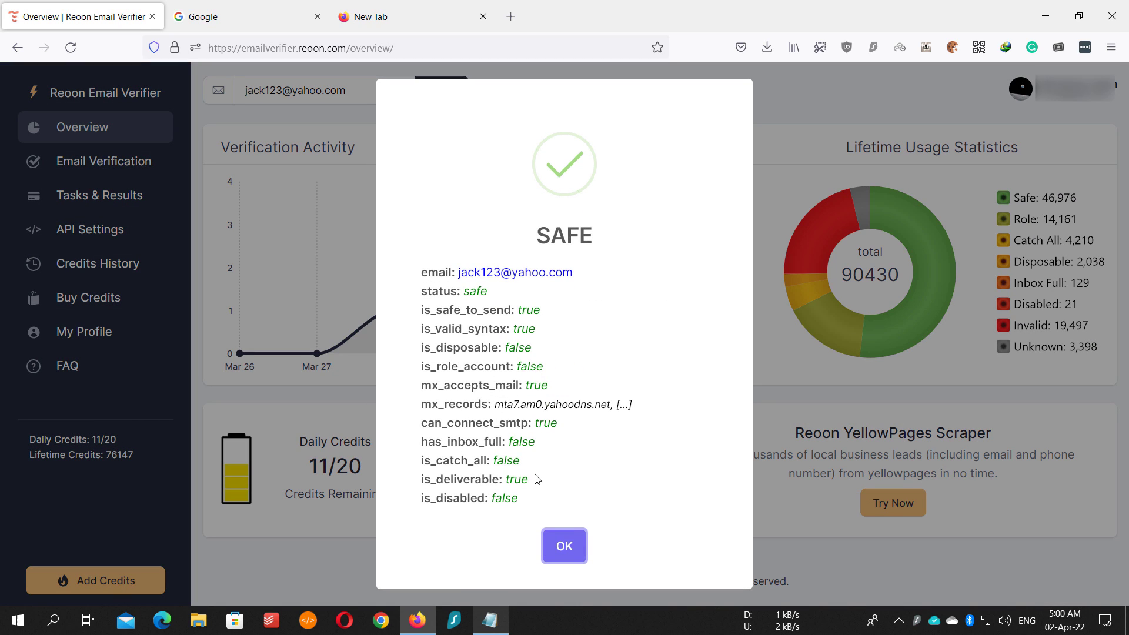
click(563, 546)
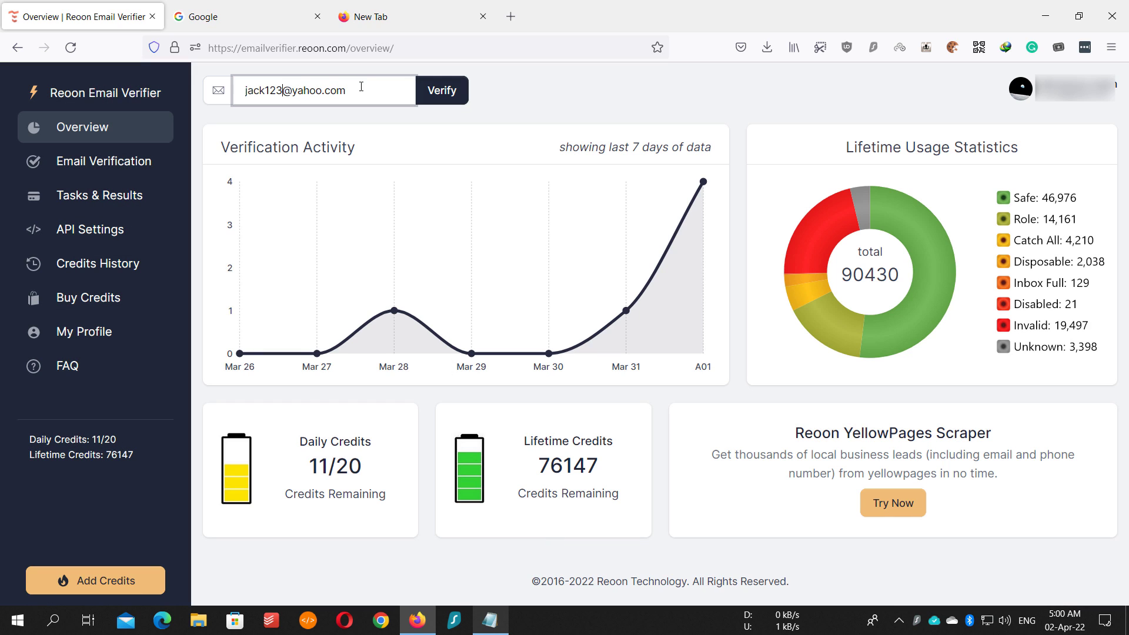
click(441, 91)
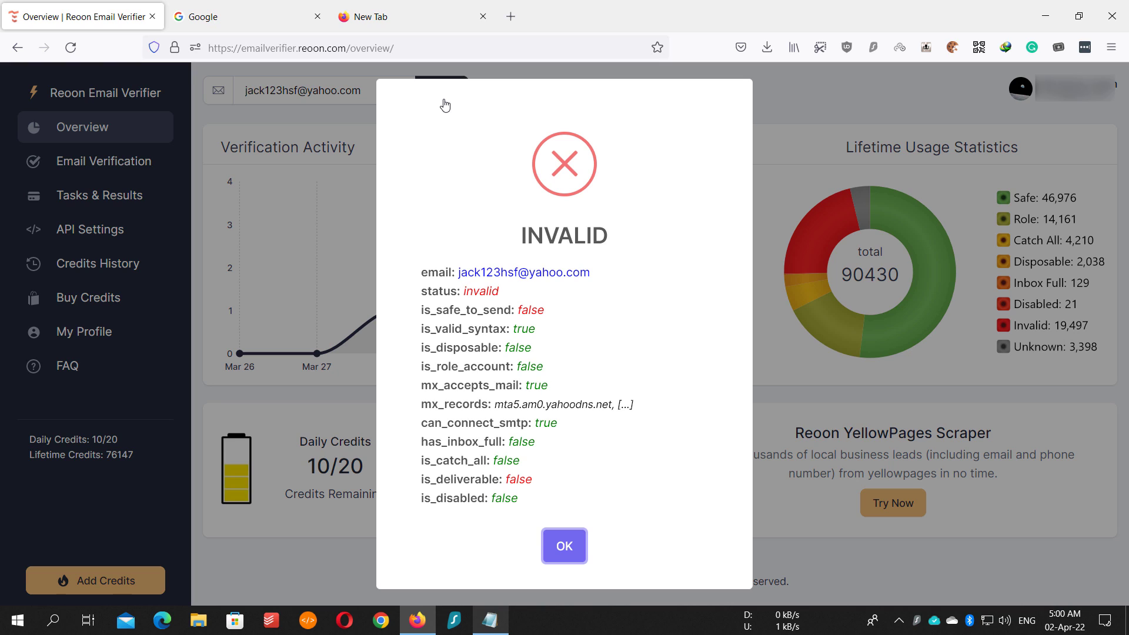
click(245, 17)
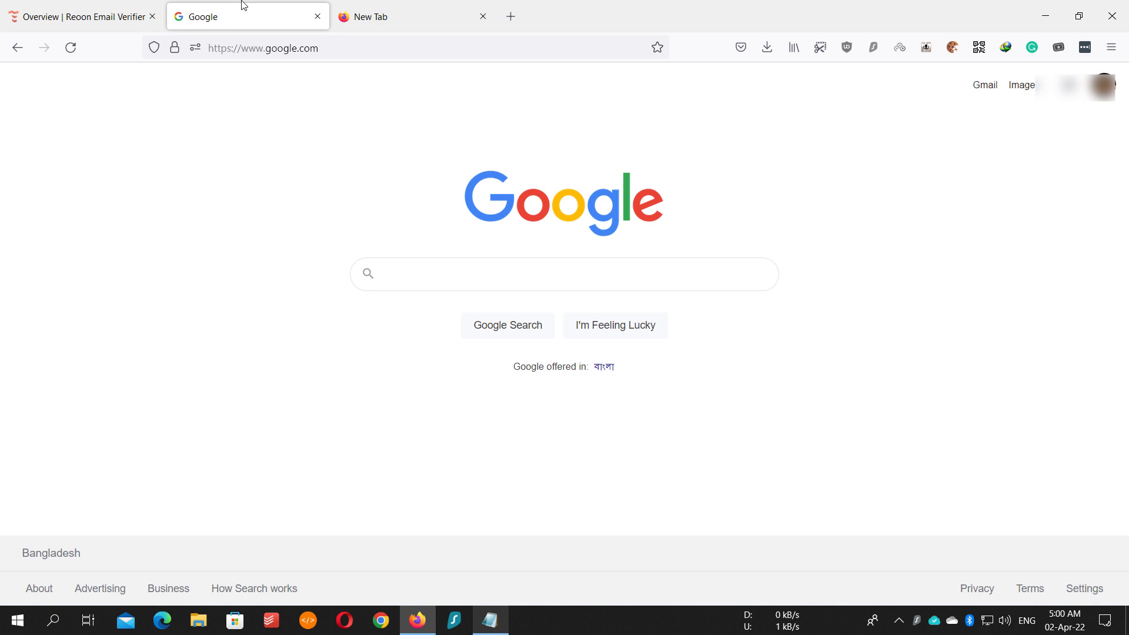
Search Google for 'temporary email' and bring up link options for the Temp Mail result
text(tempora)
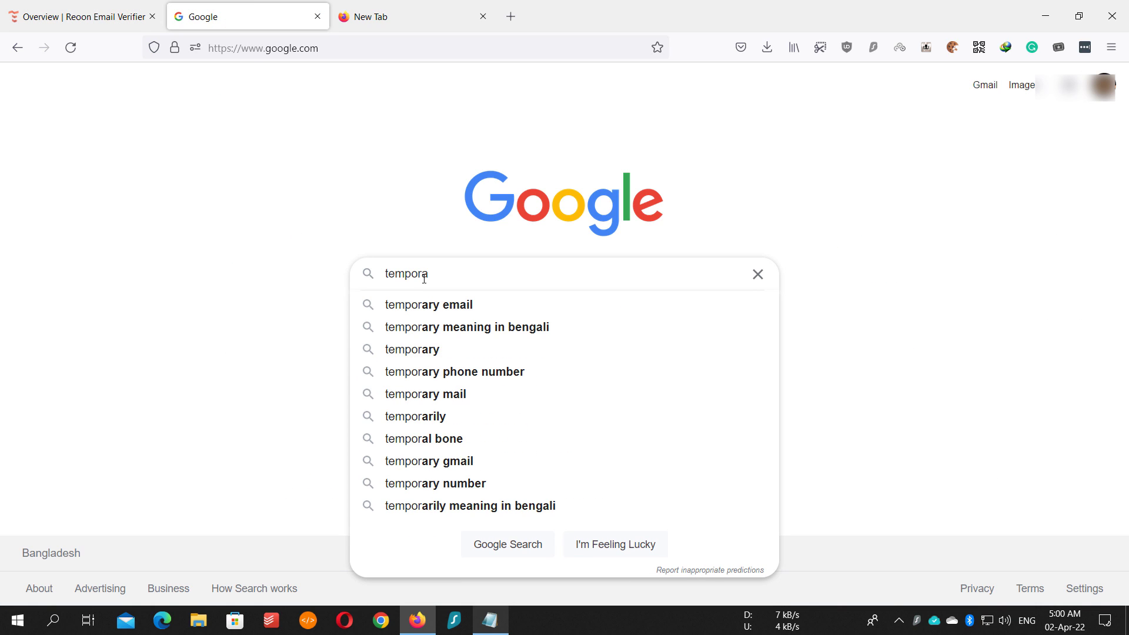
click(428, 304)
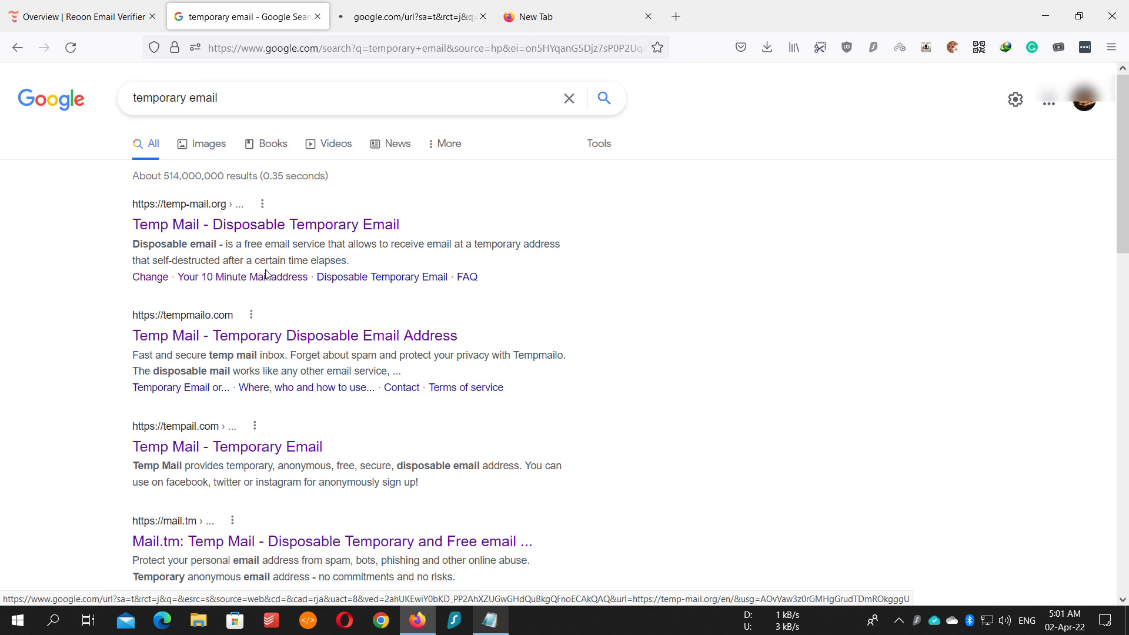
right_click(264, 223)
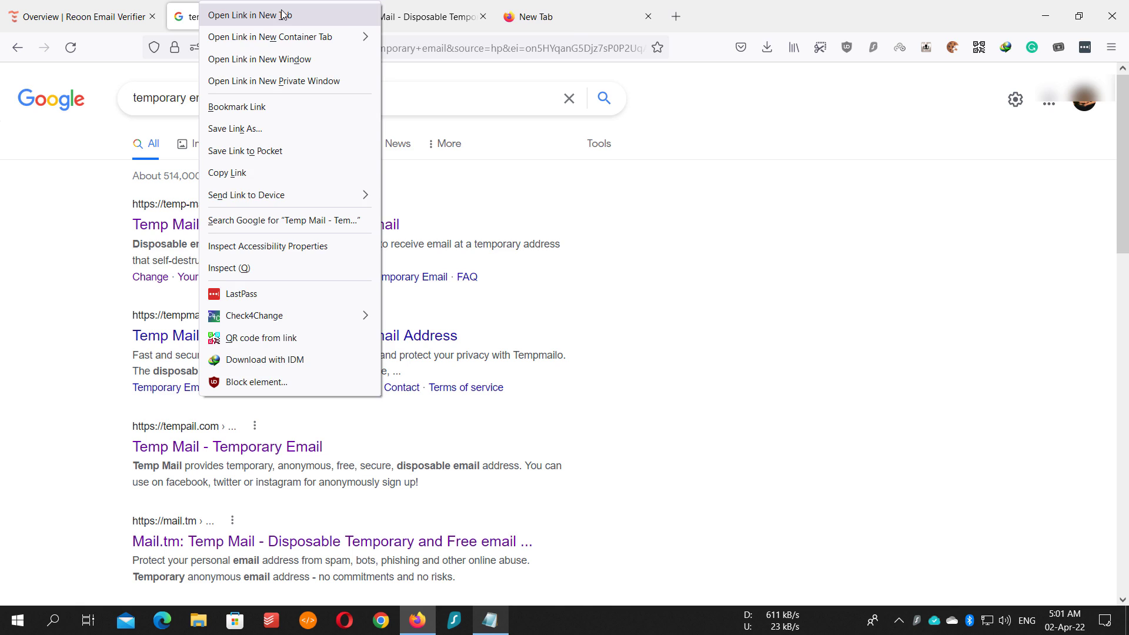
Copy a throwaway address from the Temp Mail site and verify it in Reoon
click(249, 15)
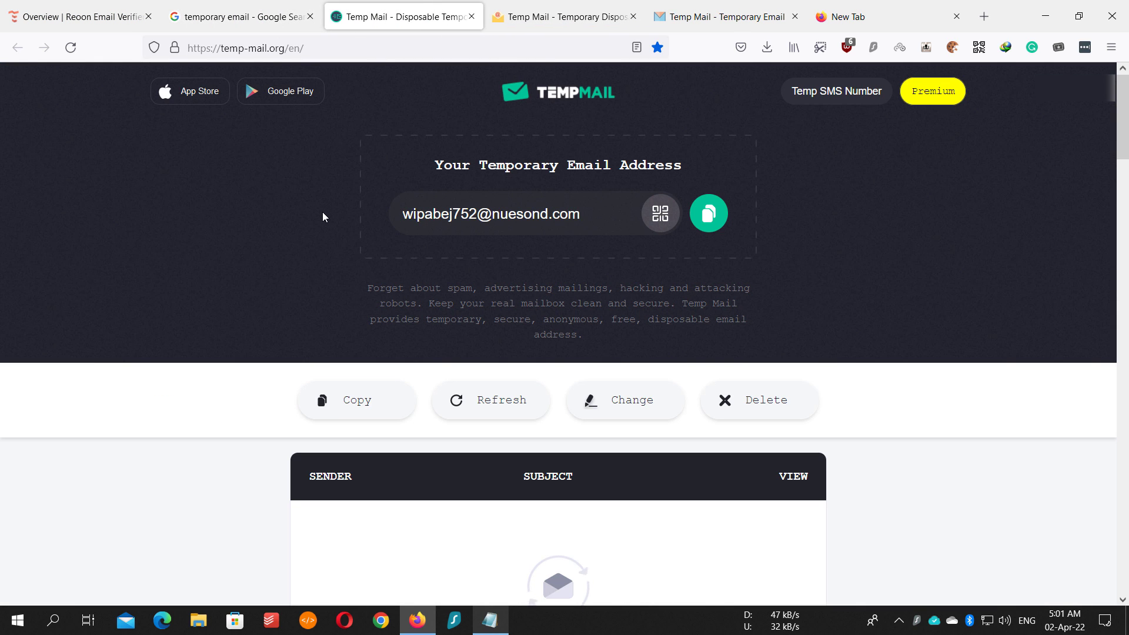
click(708, 213)
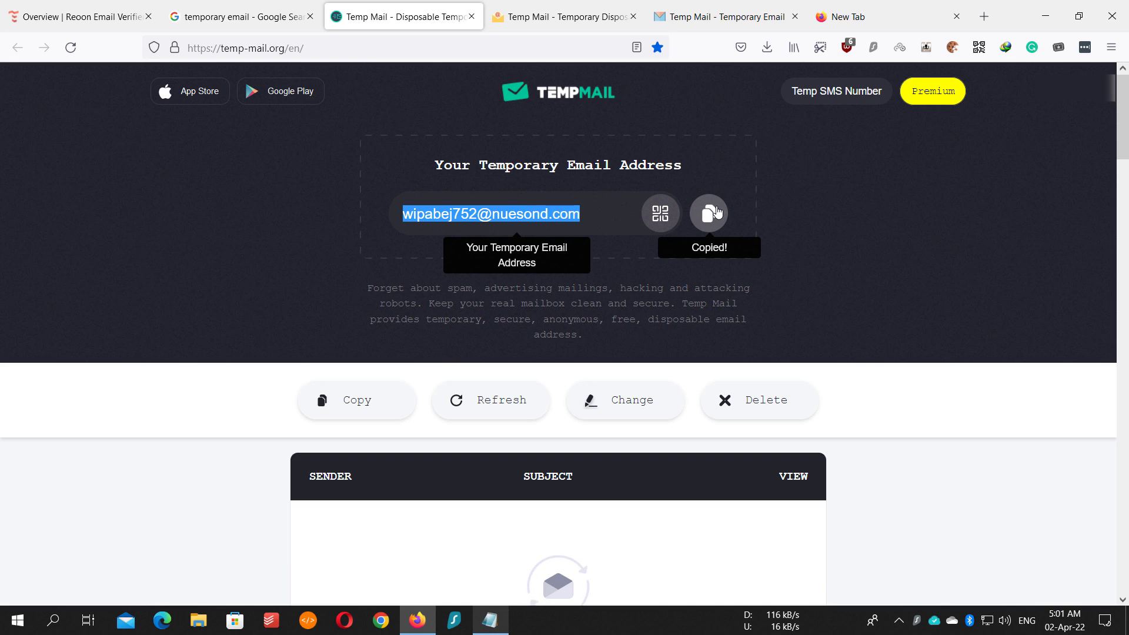
click(79, 15)
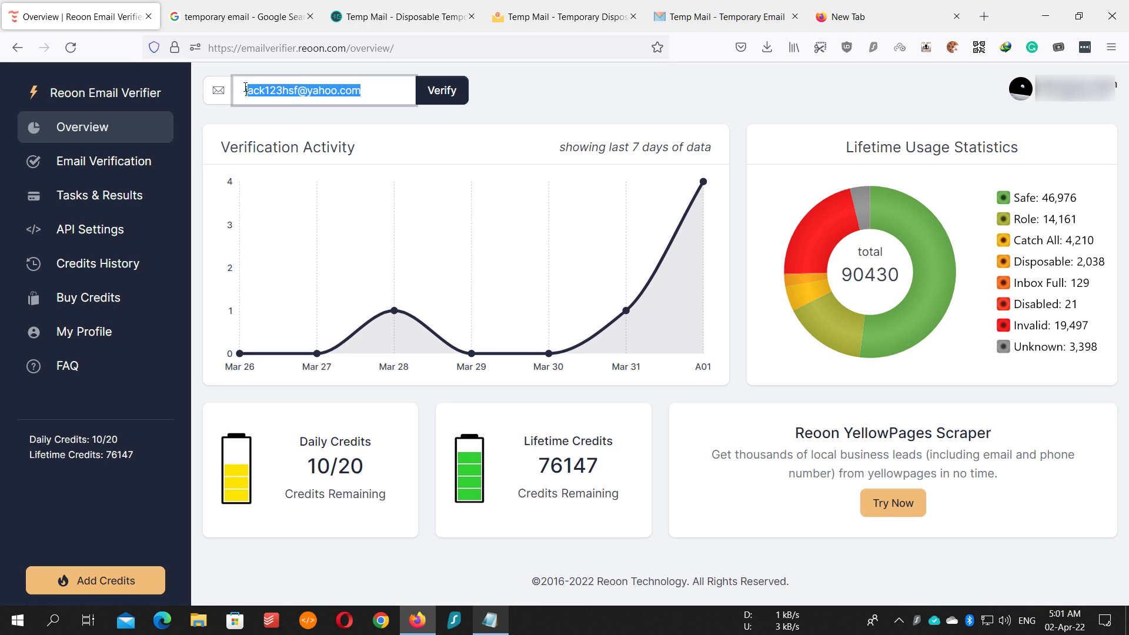
click(440, 91)
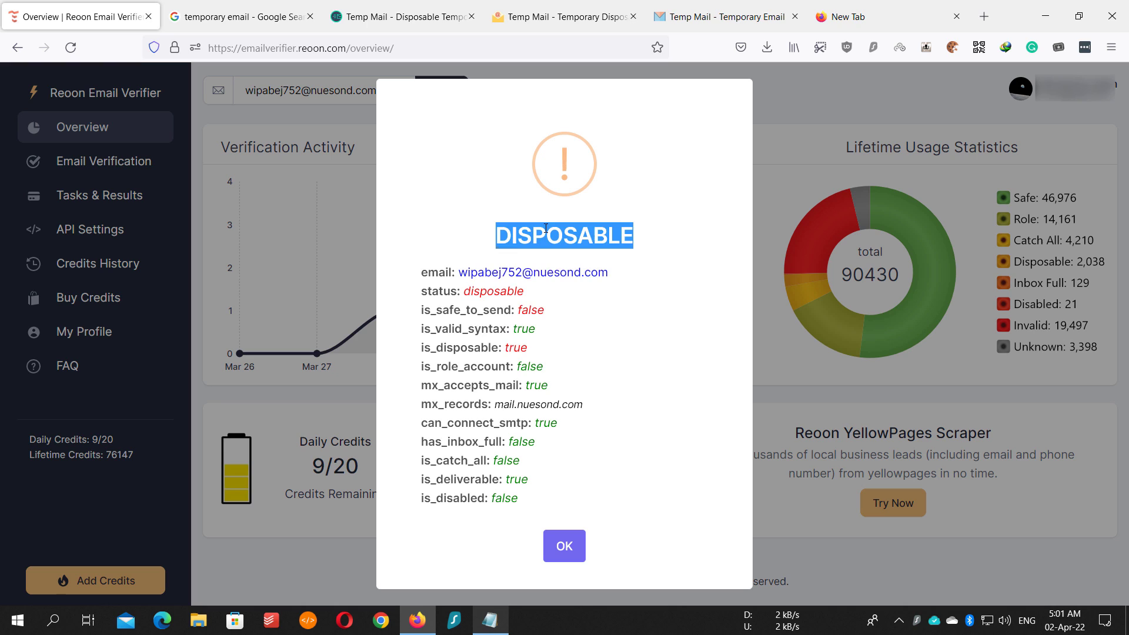
Verify a second temporary address and dismiss its Disposable verdict
click(403, 16)
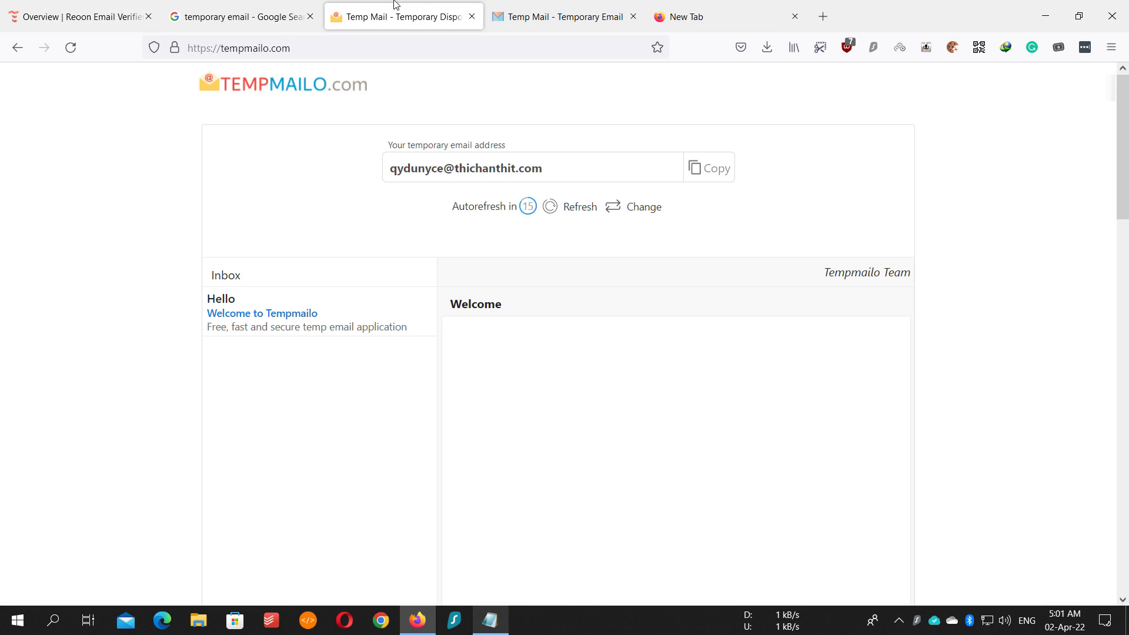
click(71, 17)
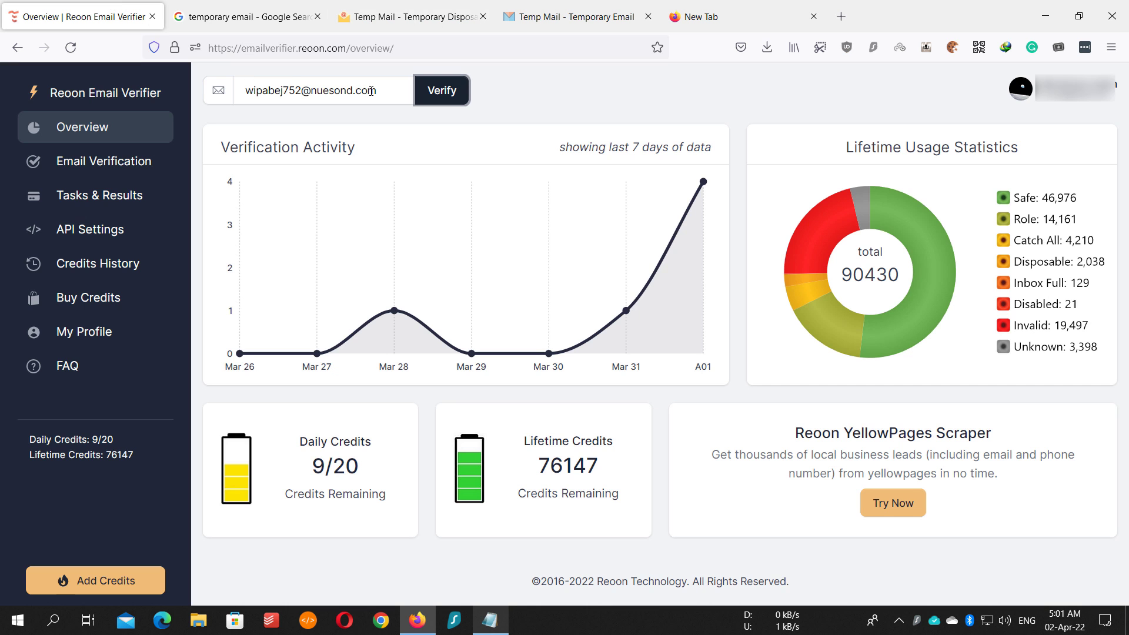
click(441, 91)
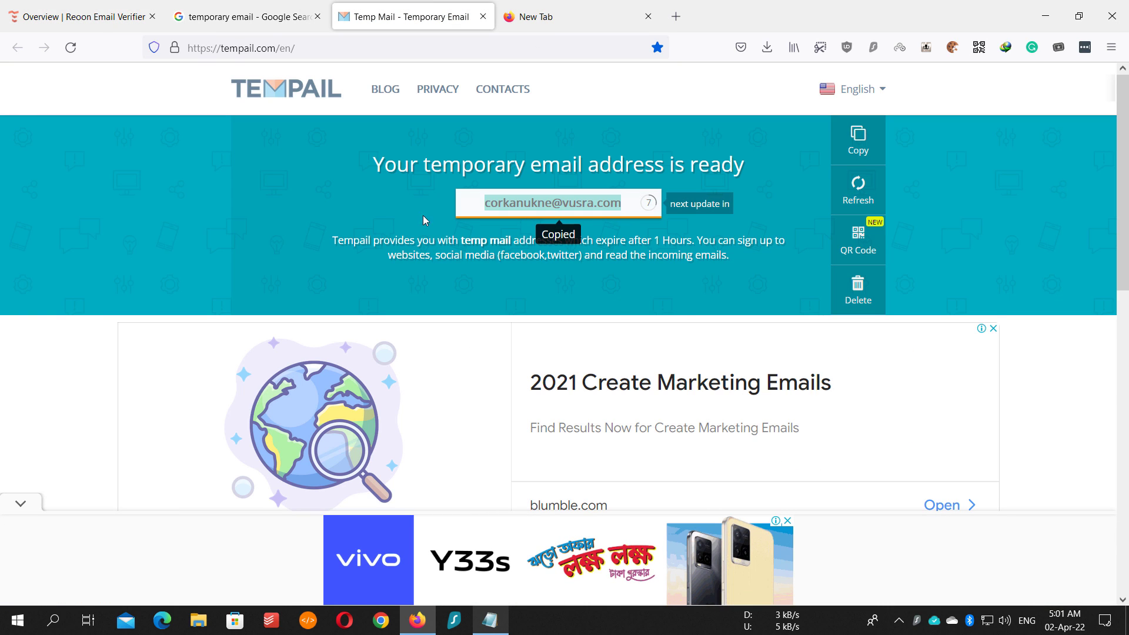
click(81, 15)
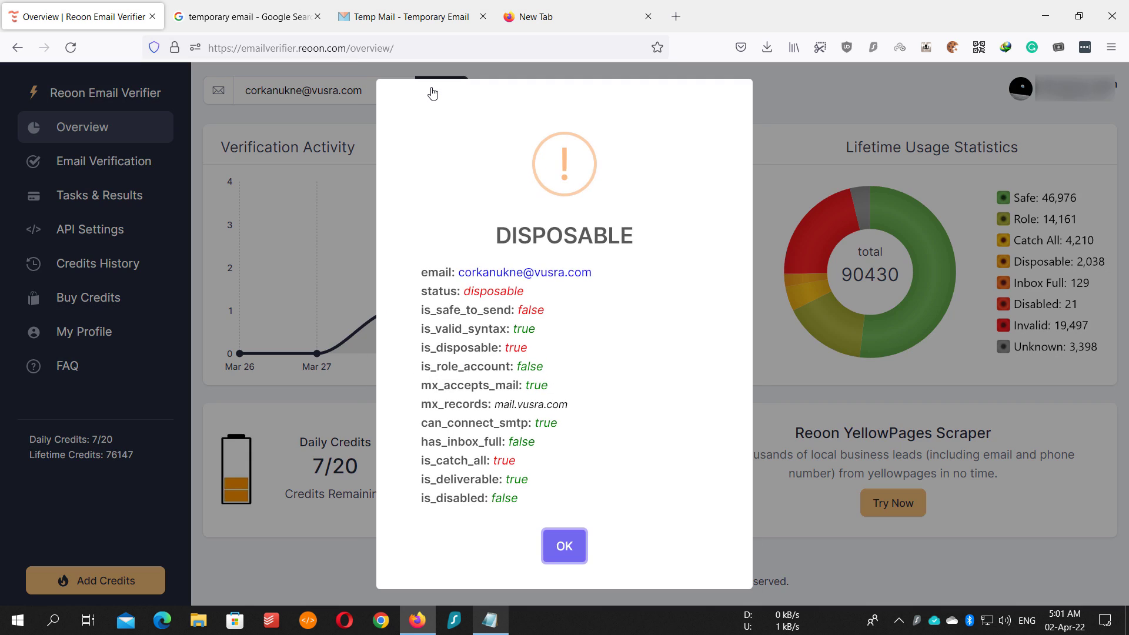
click(563, 546)
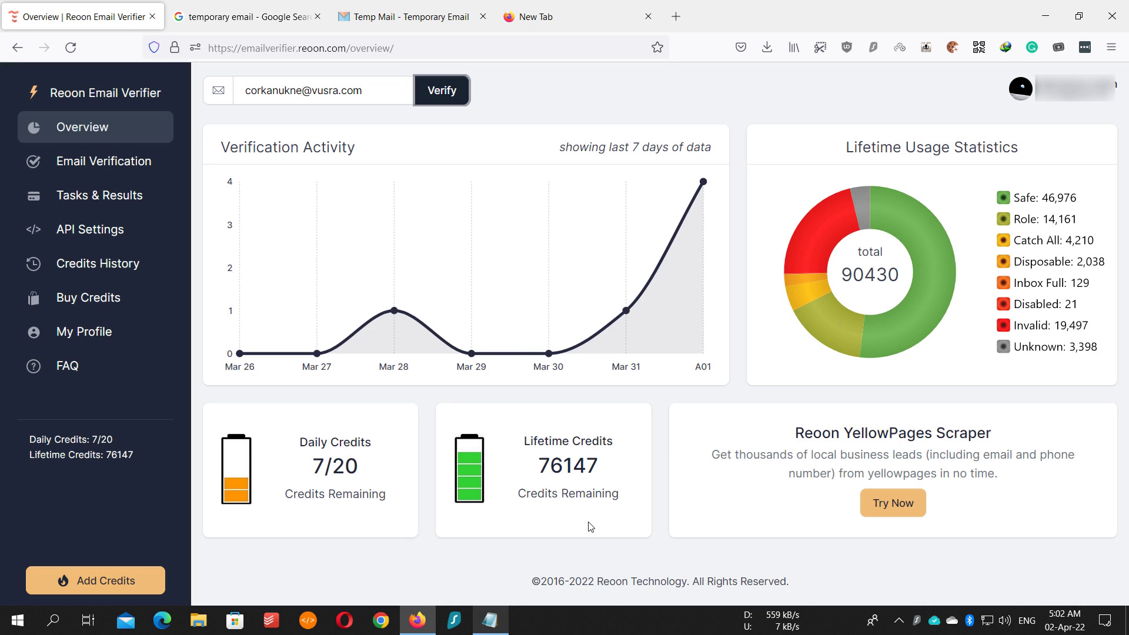
mouse_move(466, 390)
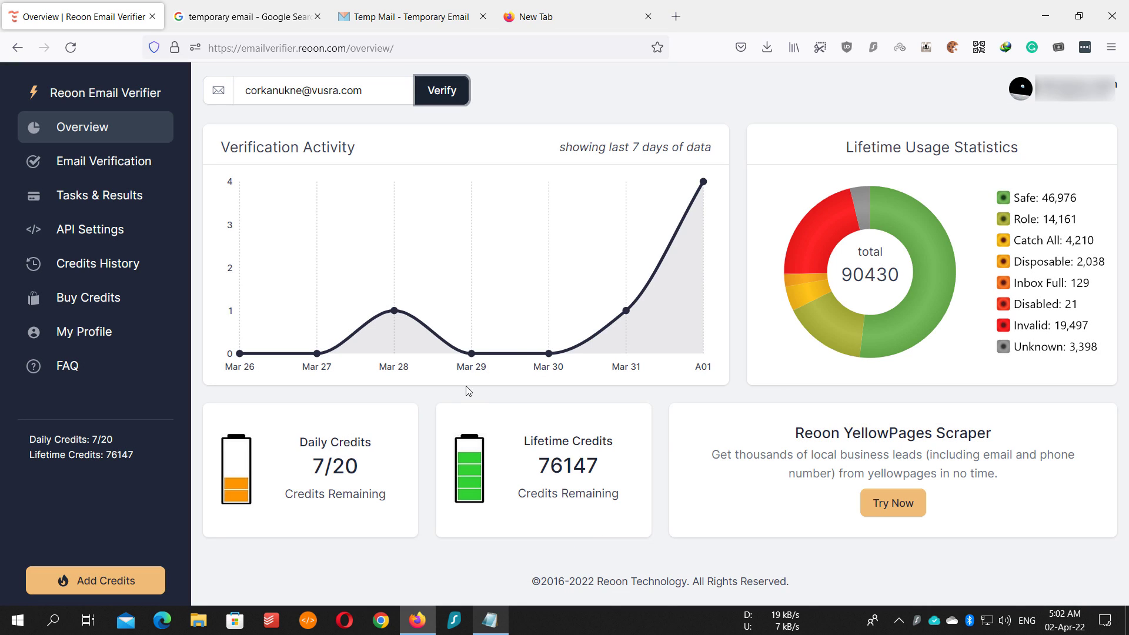
Start a bulk verification task named 'a random list test'
click(105, 161)
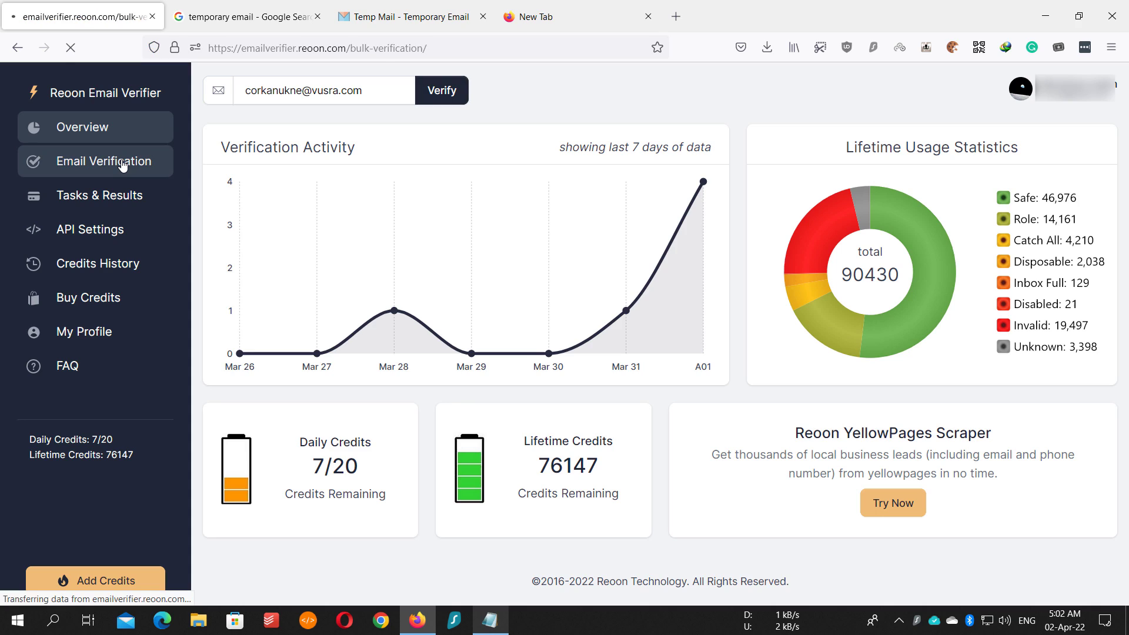
click(106, 161)
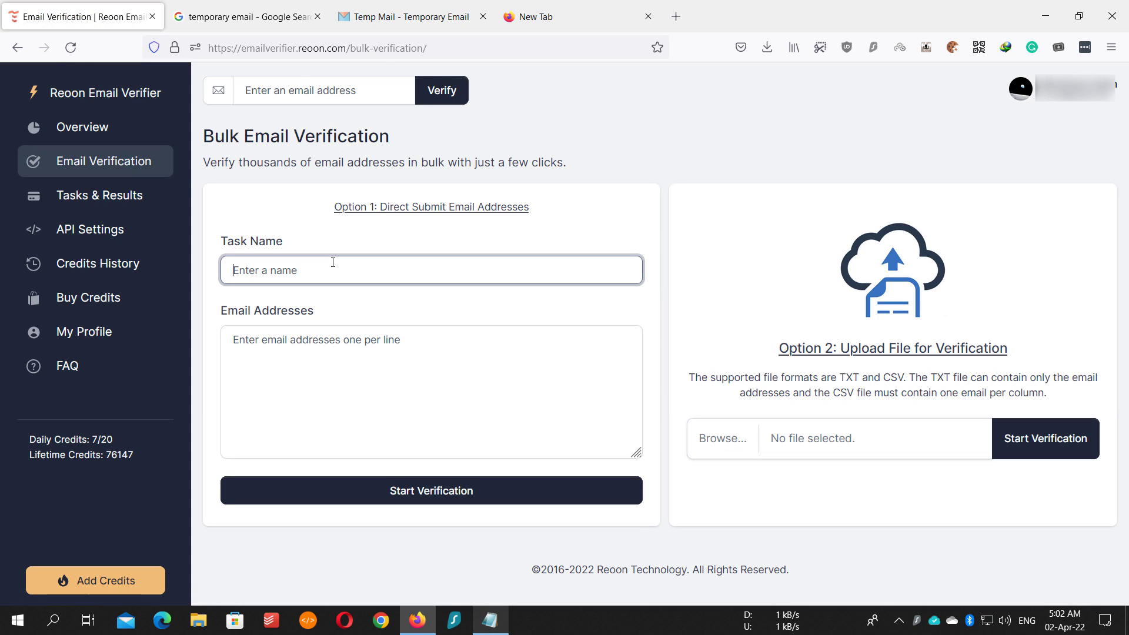
text(a random)
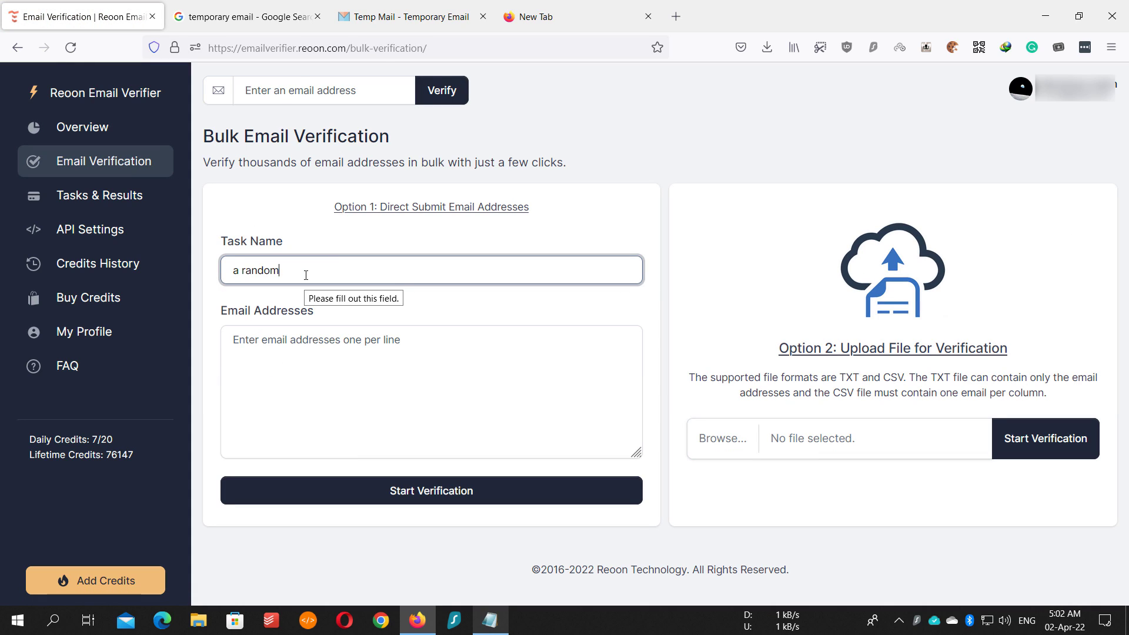
text(list test)
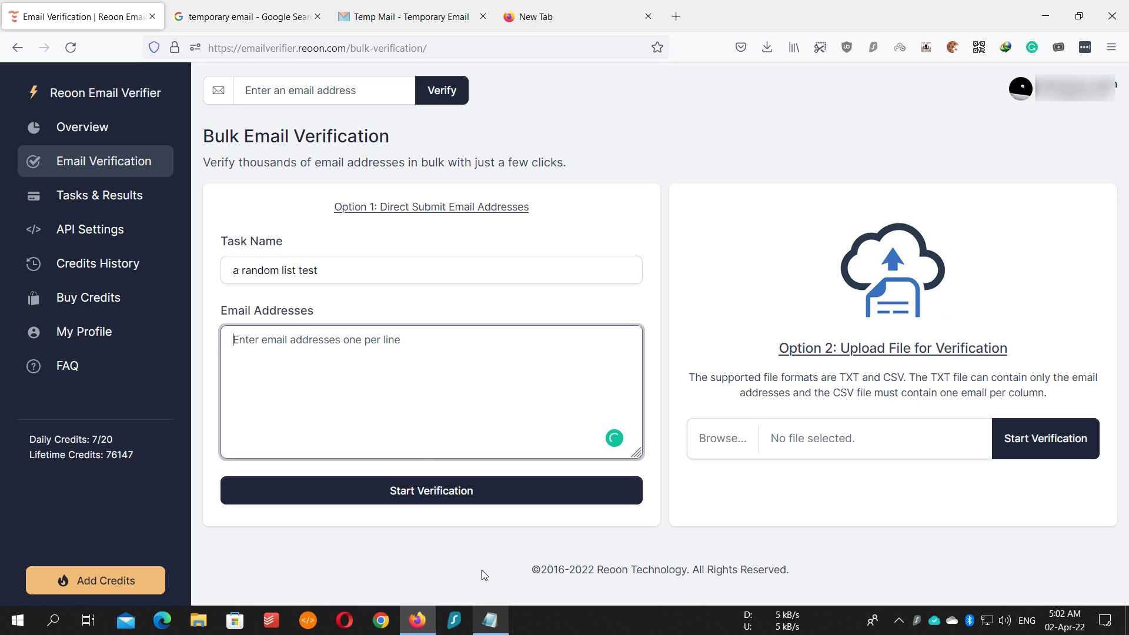
Copy the 16 email addresses from the Notepad text file
click(491, 619)
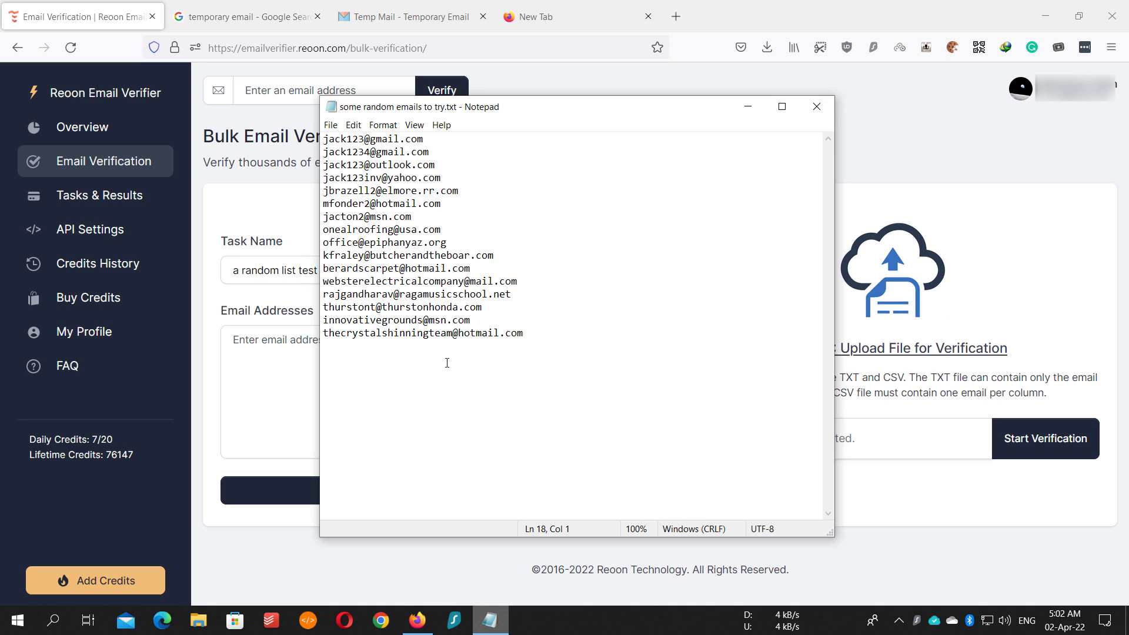
key(ctrl+a)
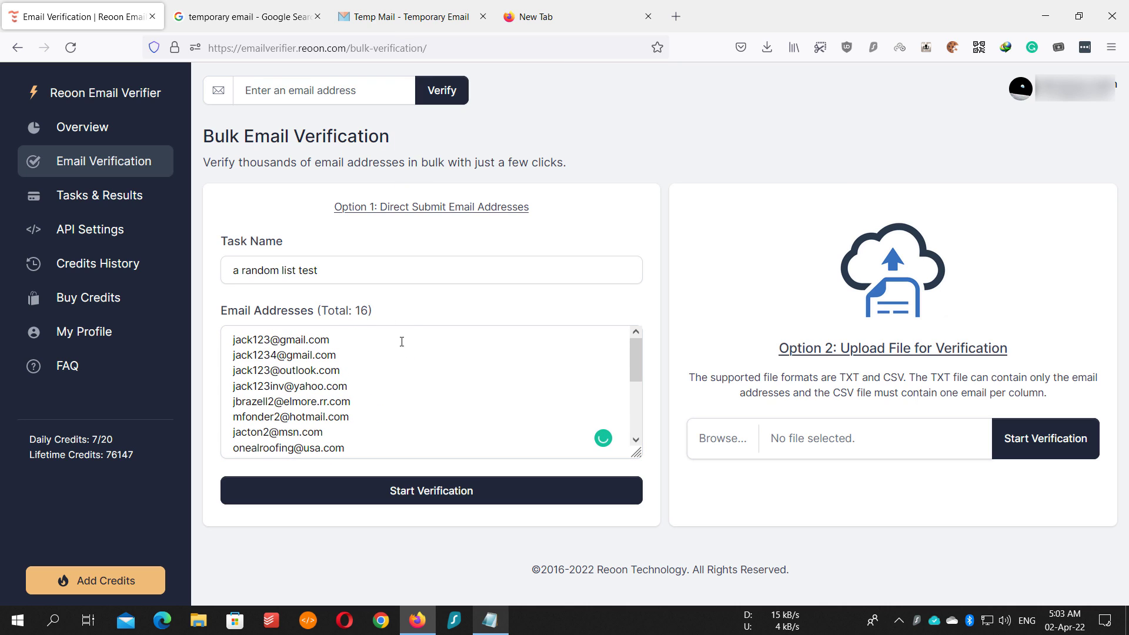
Submit the pasted 16-address list for verification and open the task details
click(430, 490)
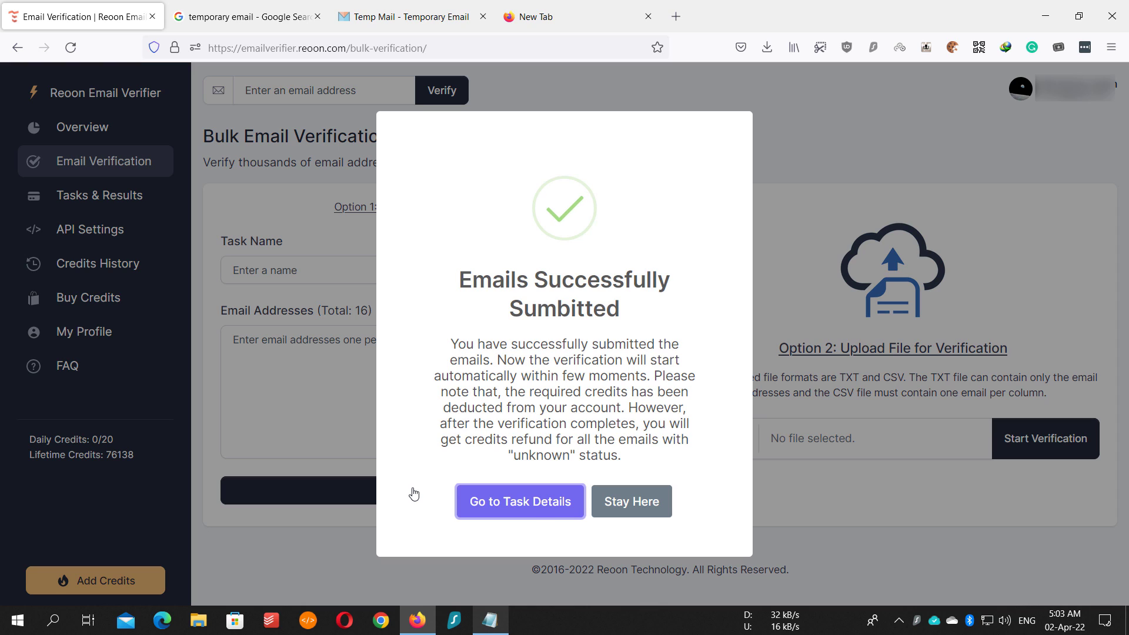
click(519, 501)
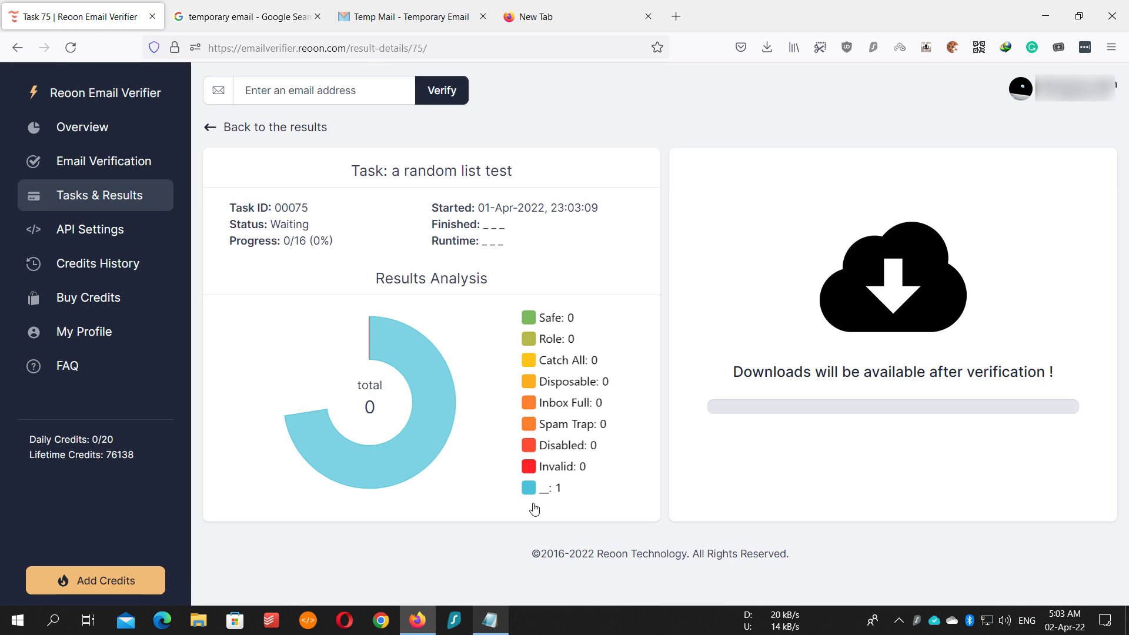
Download all results of the completed 16/16 task as an XLSX spreadsheet
click(69, 47)
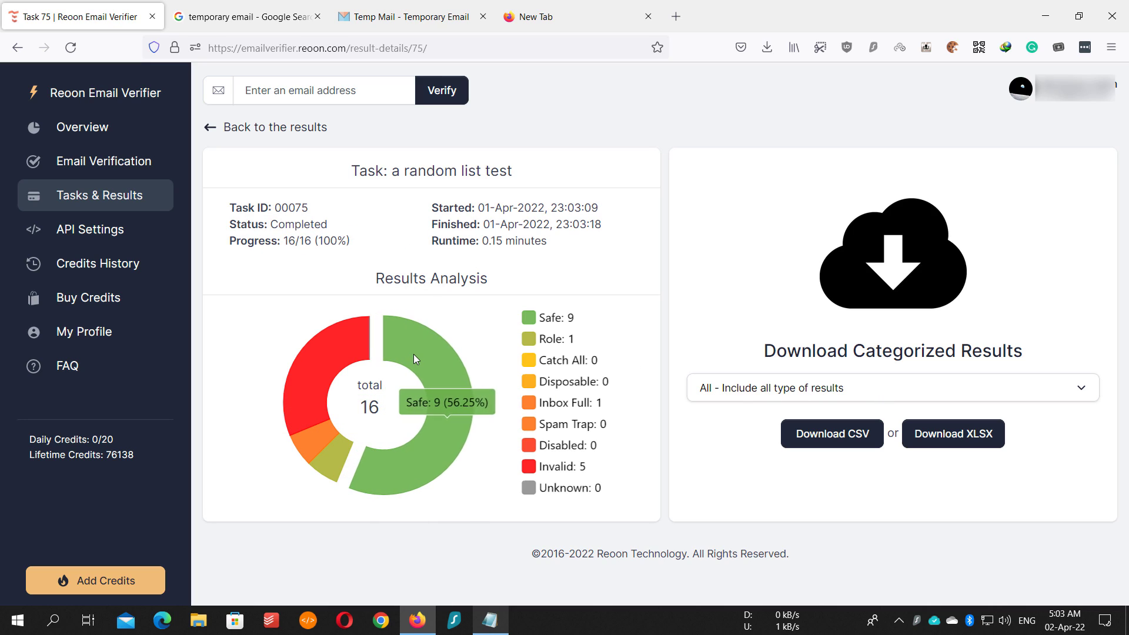
mouse_move(316, 431)
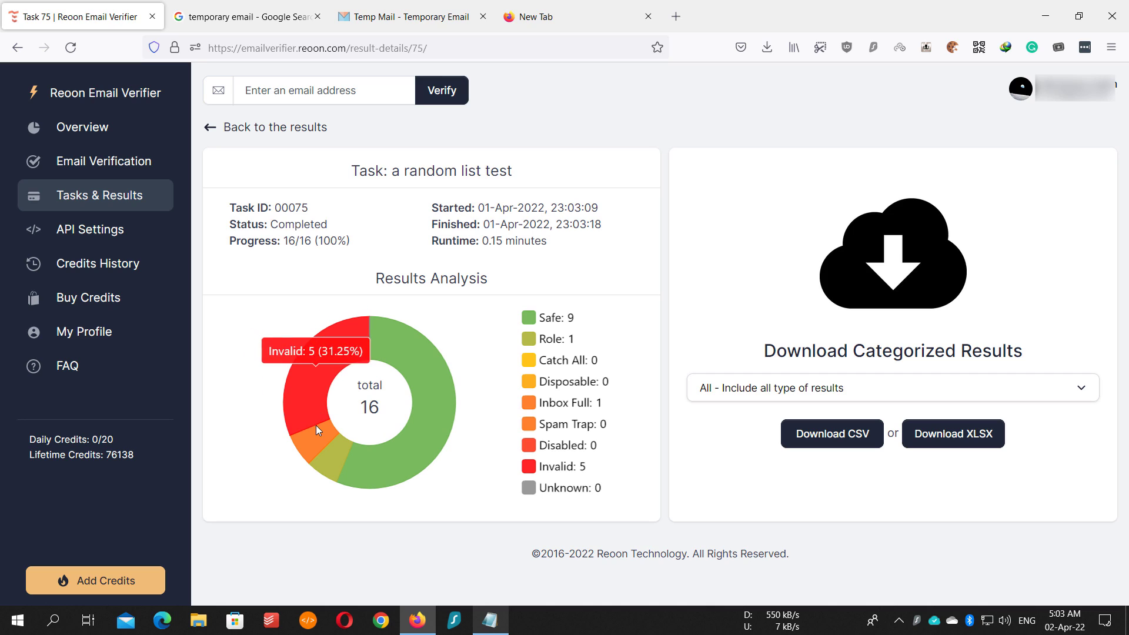
mouse_move(825, 372)
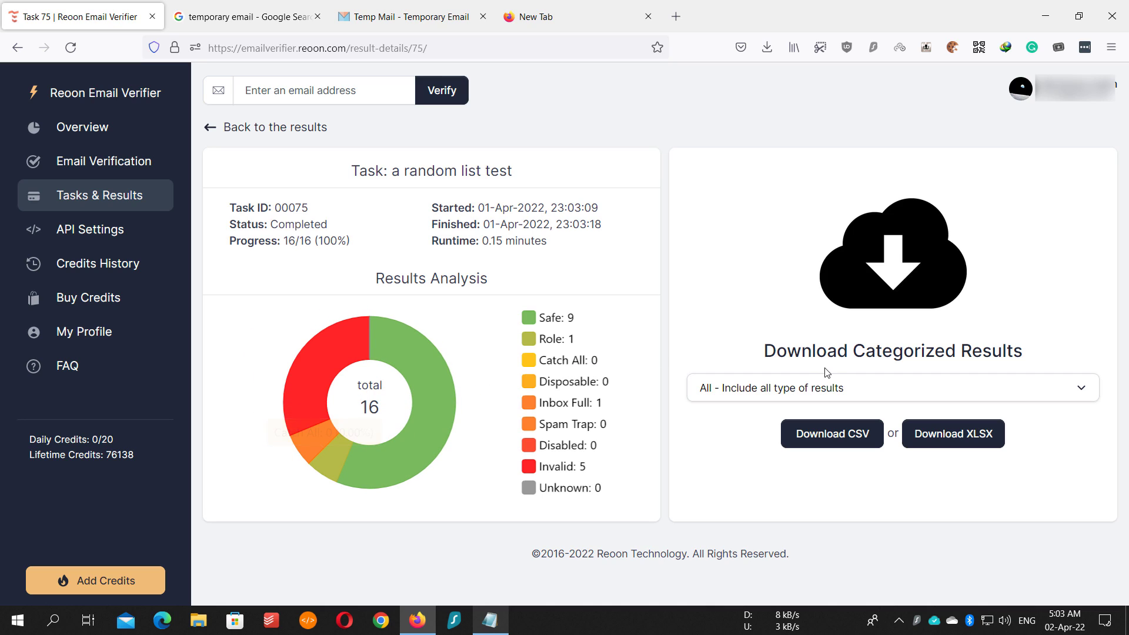
click(892, 387)
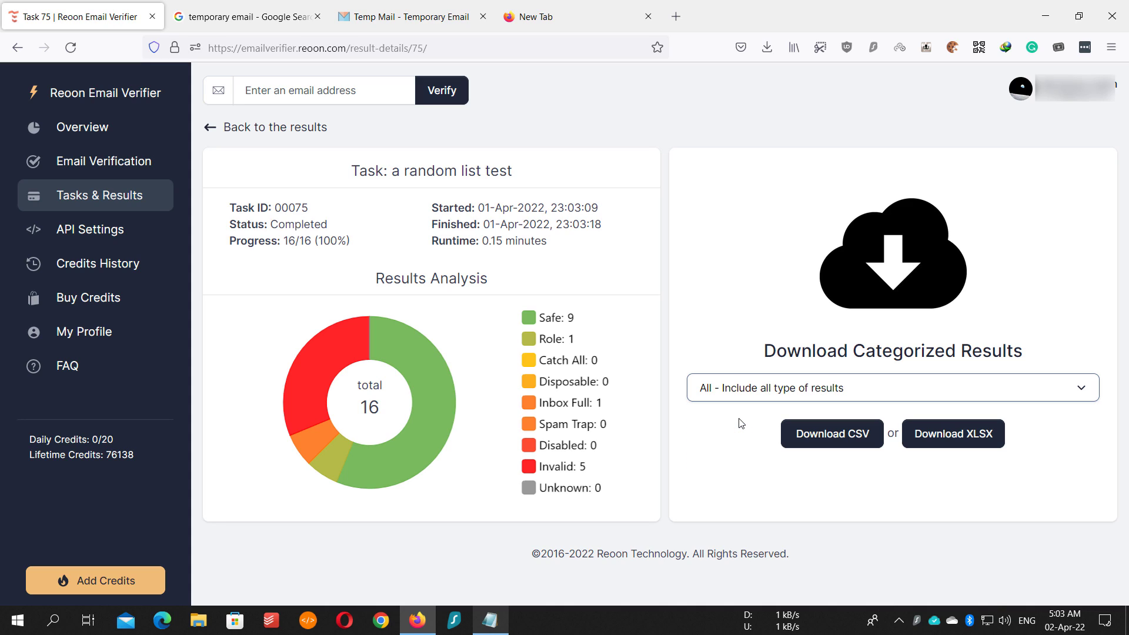
click(953, 434)
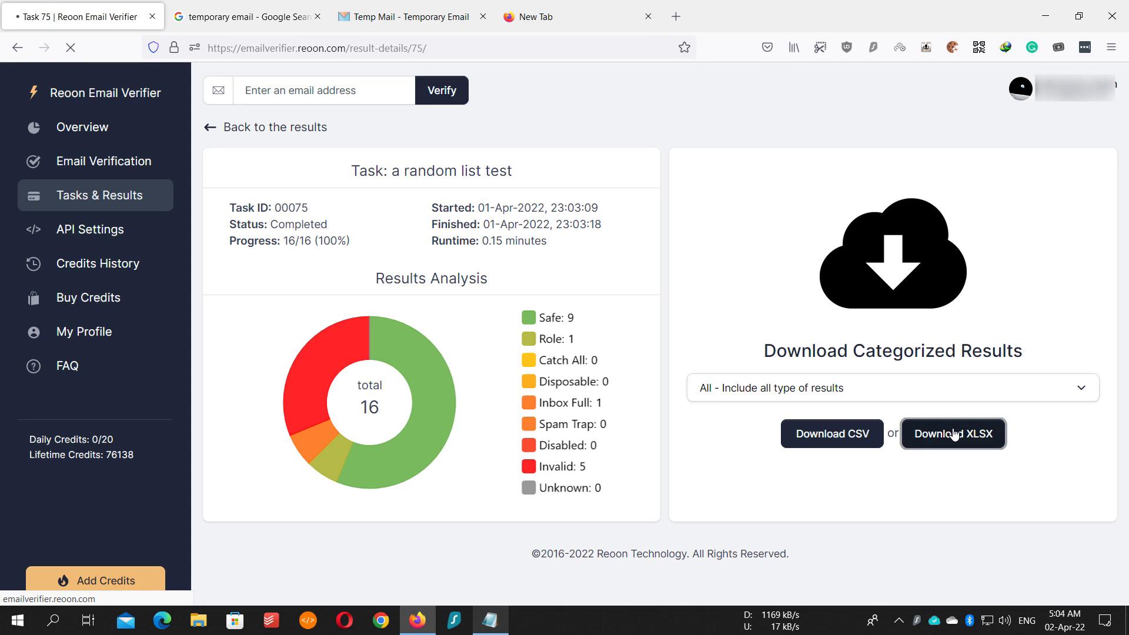
click(953, 434)
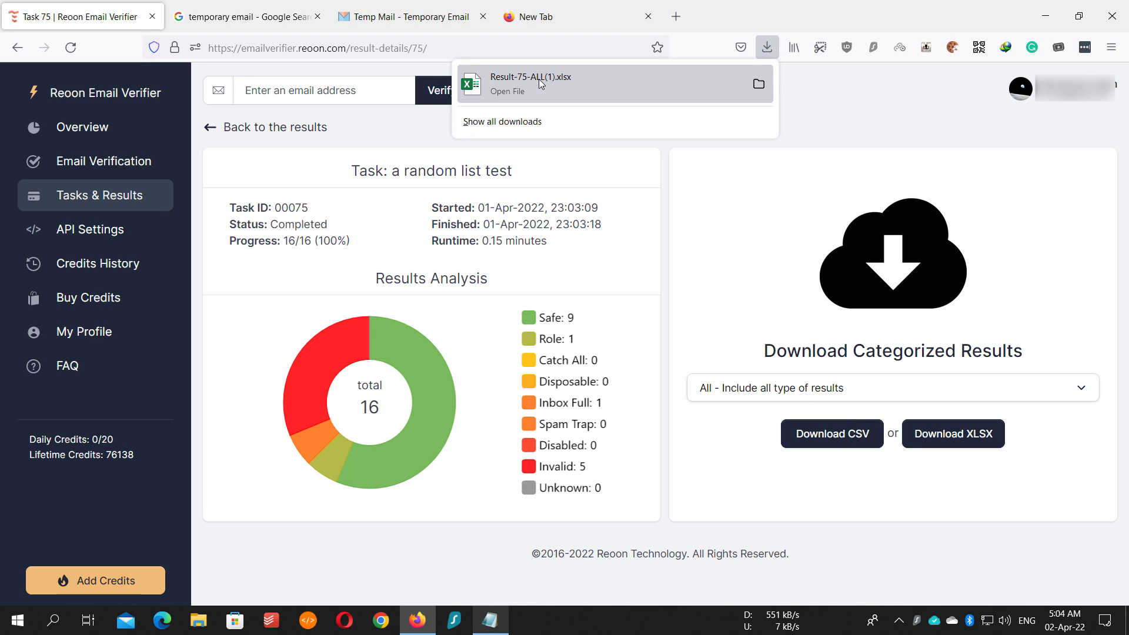
Review the 16 address statuses in Result-75-ALL(1).xlsx, then return to the task page in Firefox
click(506, 90)
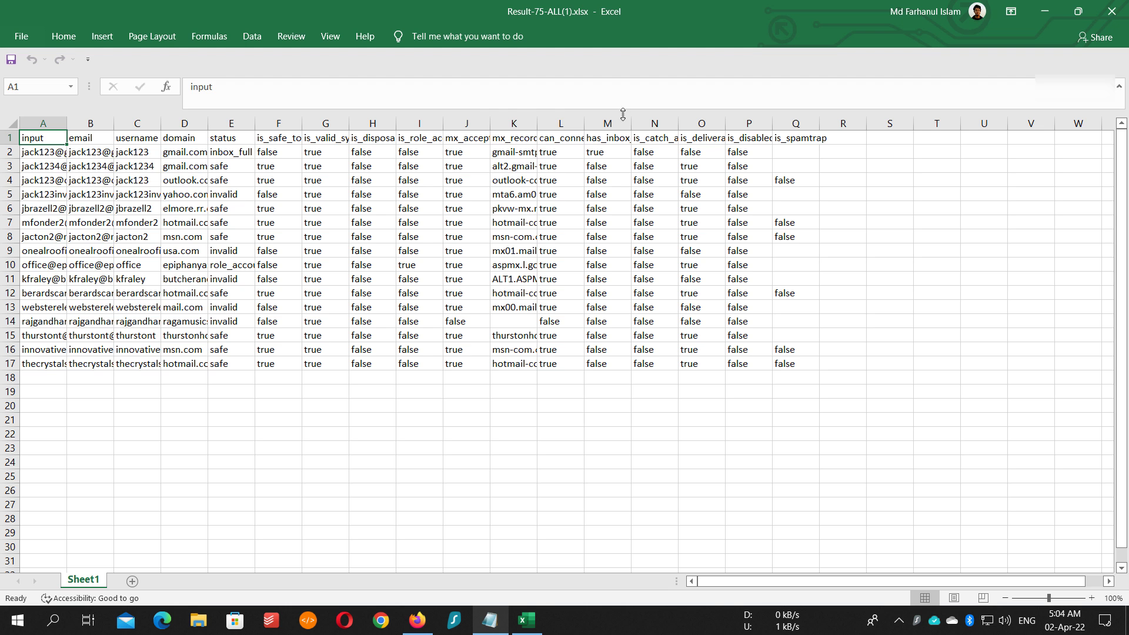
mouse_move(69, 124)
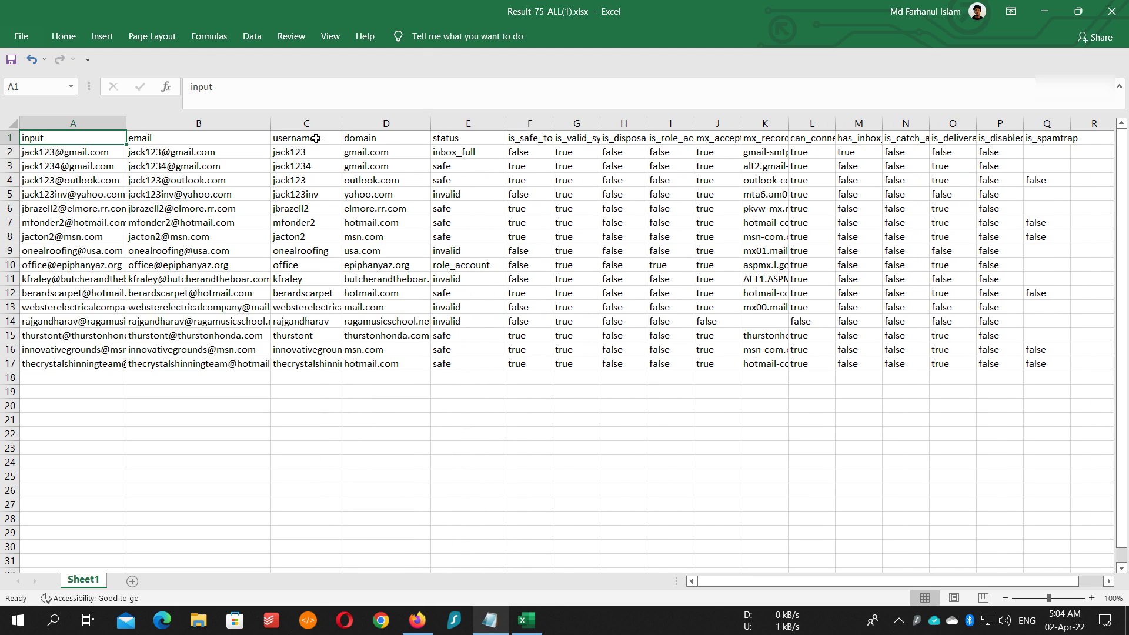
click(467, 152)
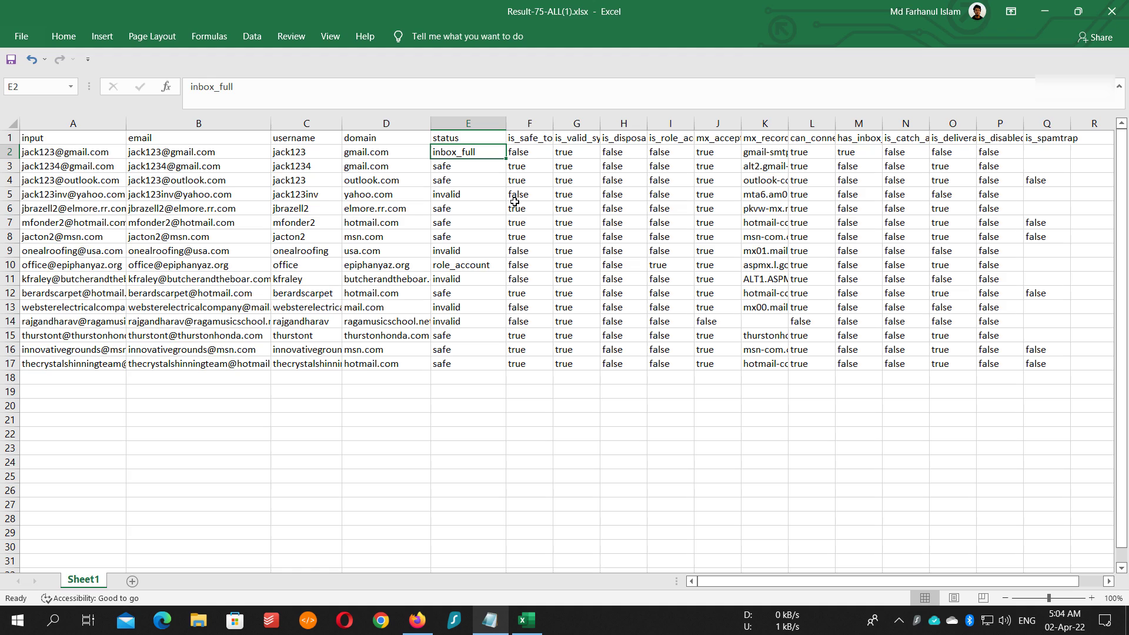
mouse_move(248, 256)
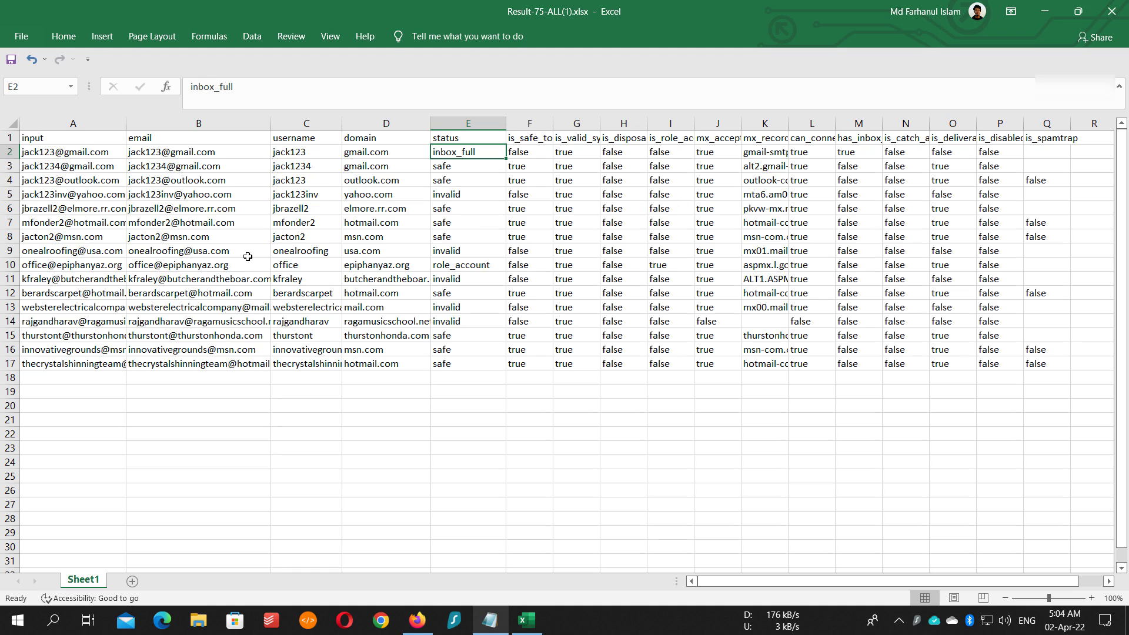
mouse_move(194, 356)
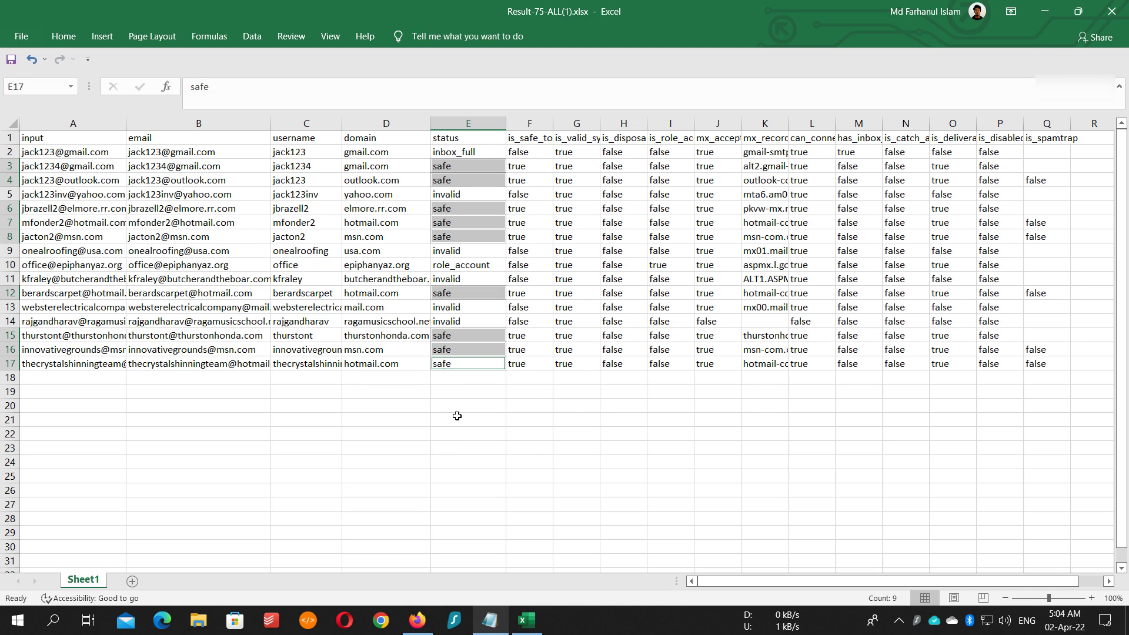
click(416, 620)
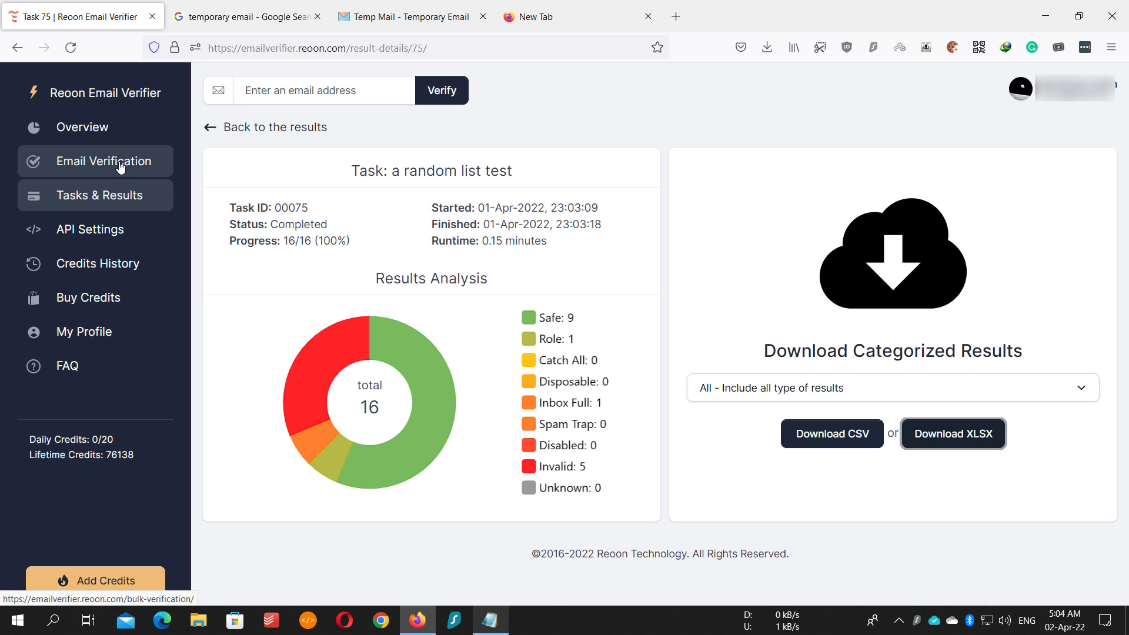
Scrape restaurants in NY; FL; CA with website crawling disabled for speed
click(105, 161)
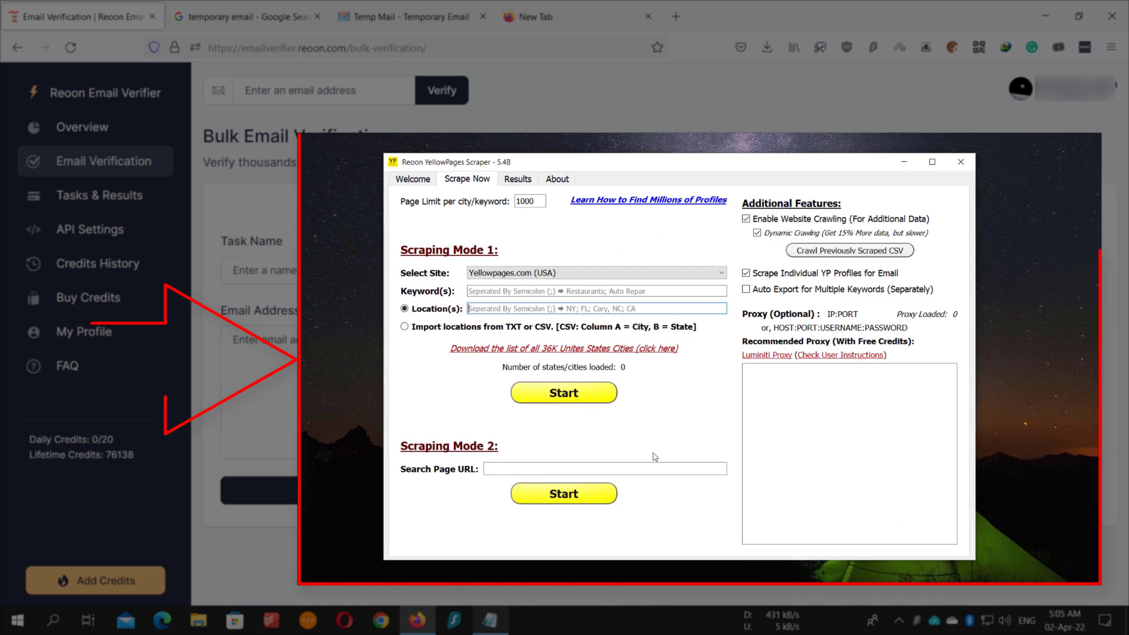
text(restaurants)
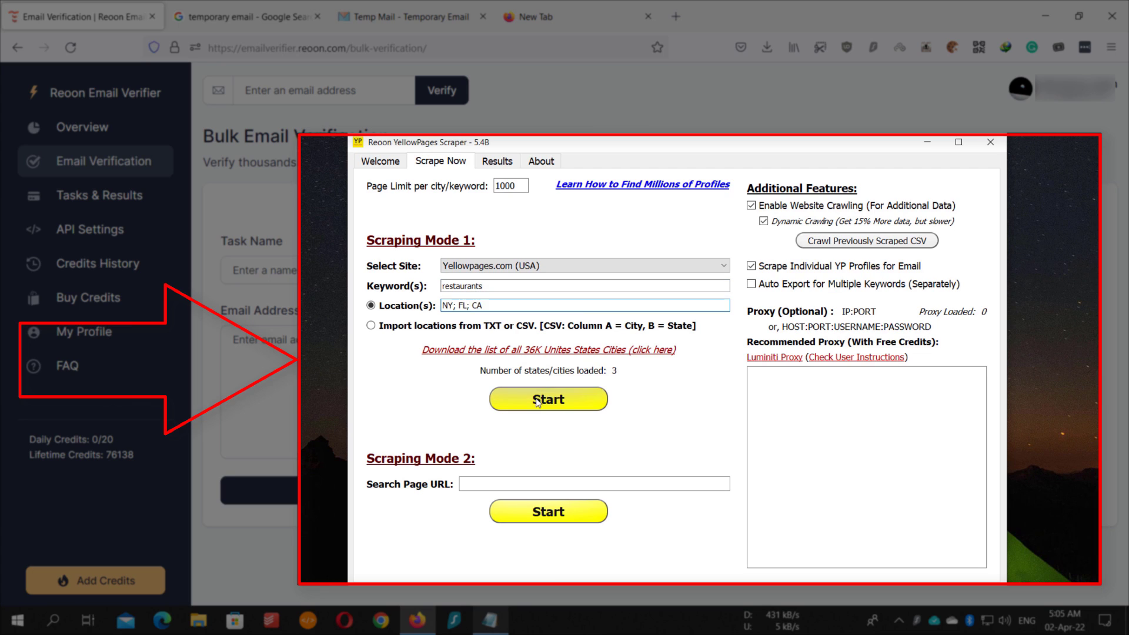
click(752, 204)
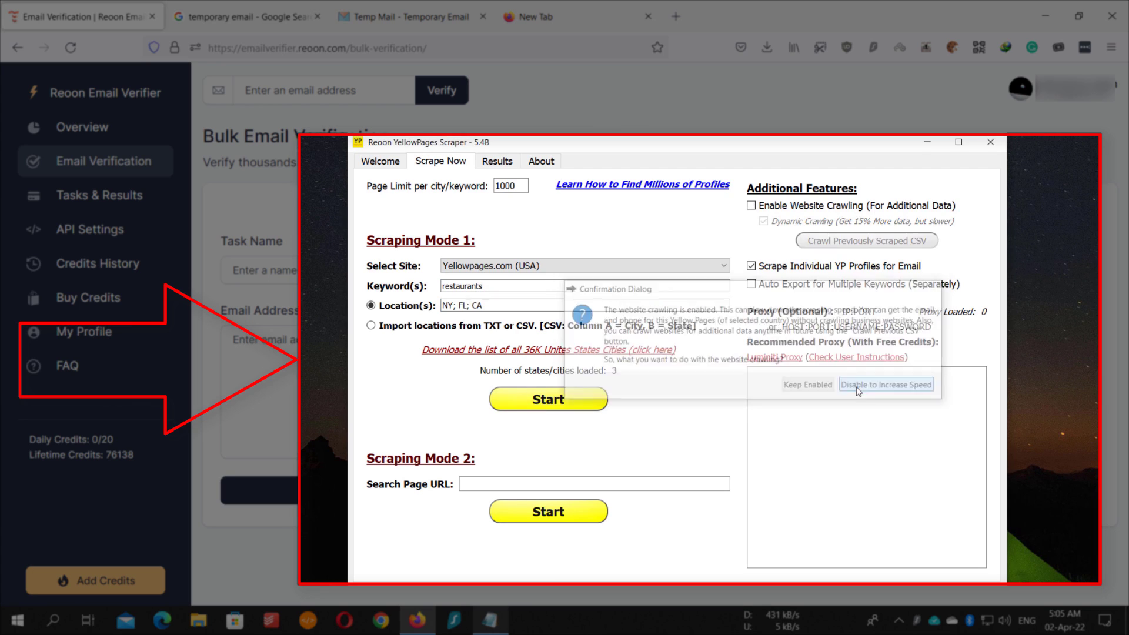
click(887, 384)
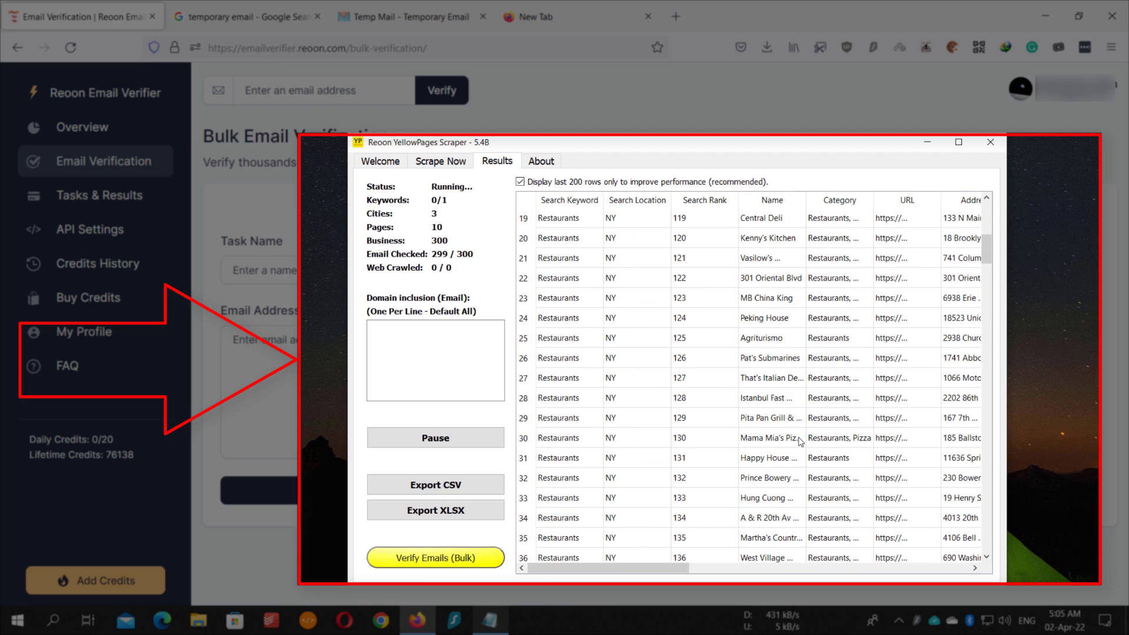
click(521, 181)
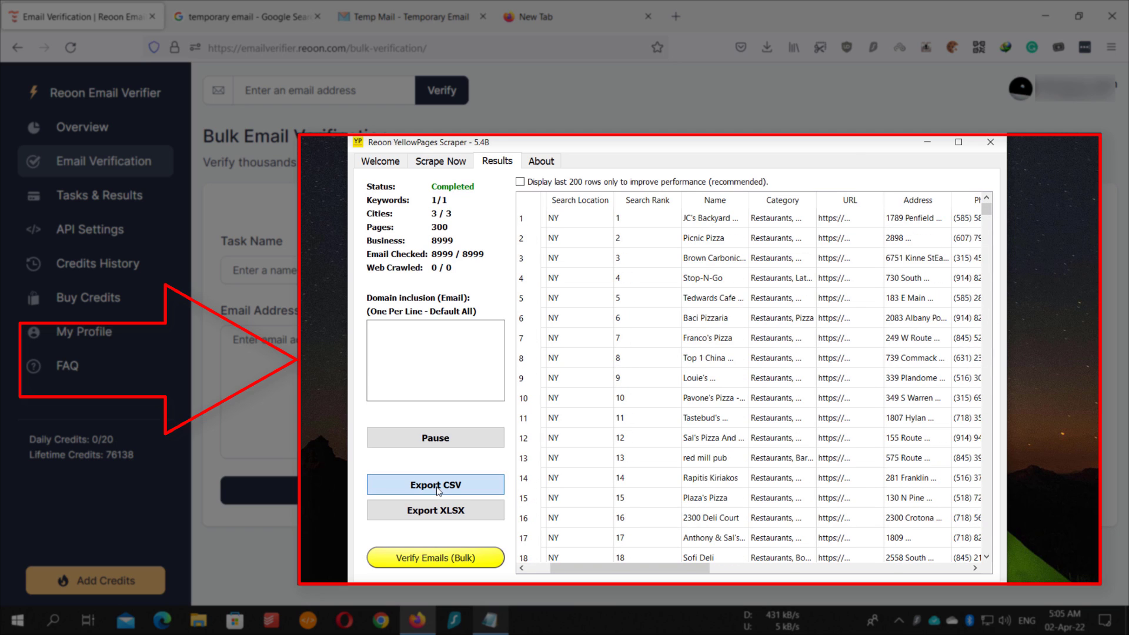
Export the 8,999 scraped listings as a Restaurants CSV saved to the desktop
click(435, 484)
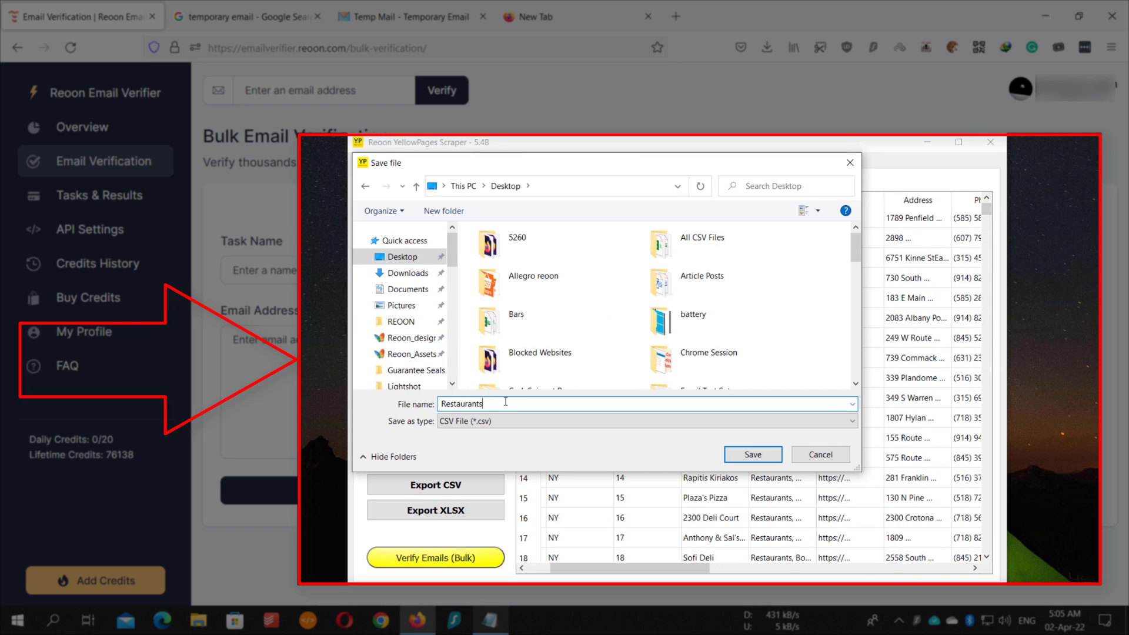
click(751, 454)
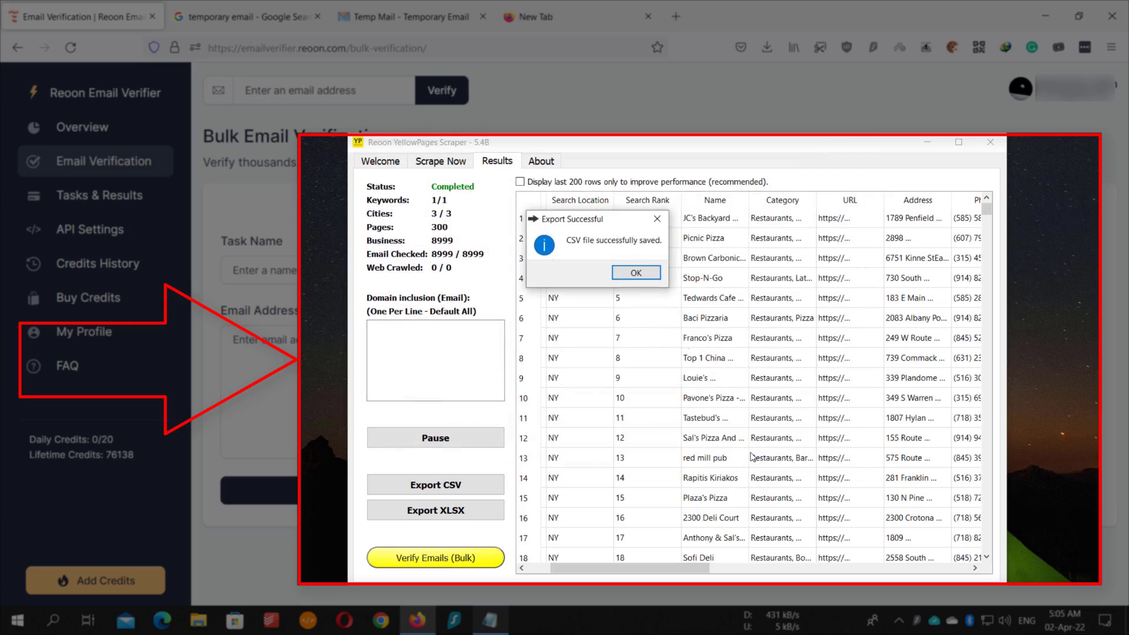
click(634, 272)
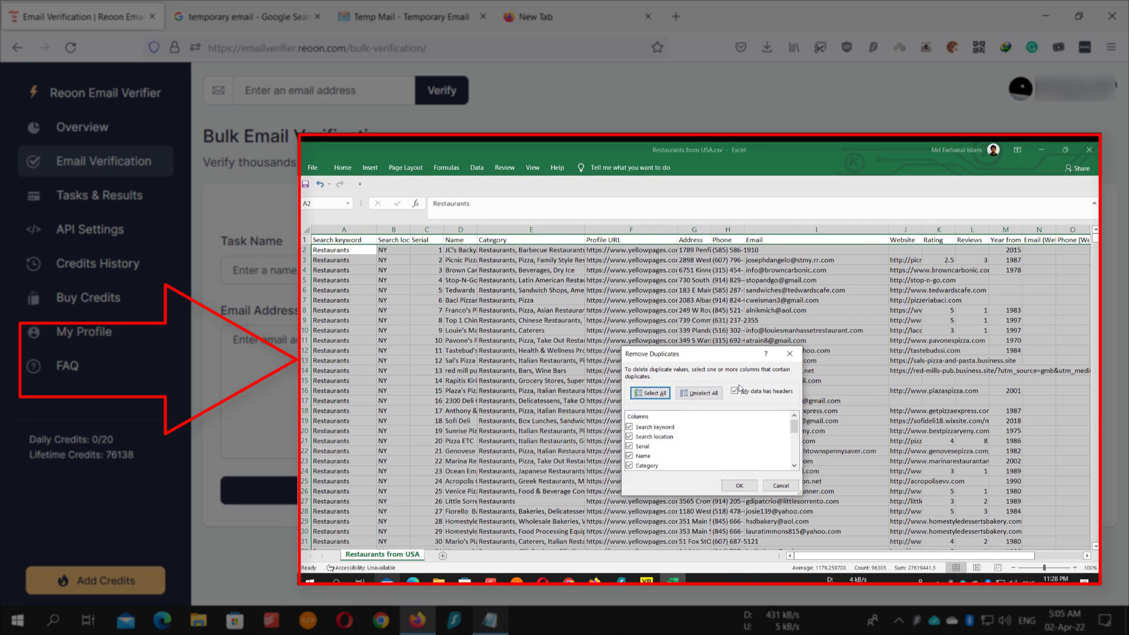
Remove duplicates across all columns and dismiss the summary, leaving 2,905 unique restaurant rows
click(738, 484)
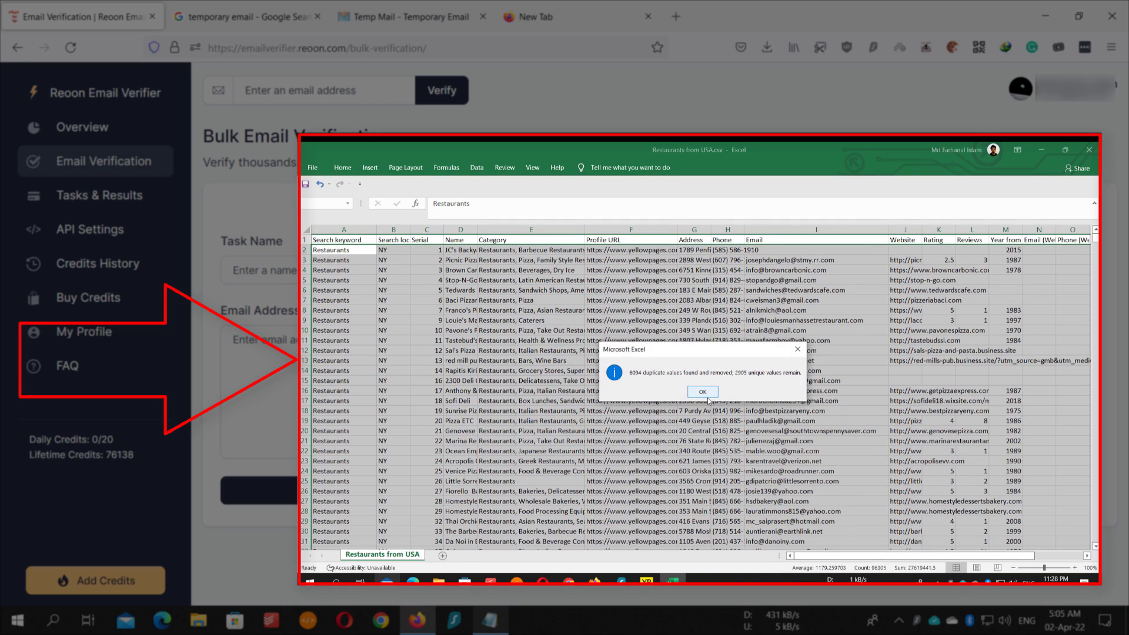
click(701, 392)
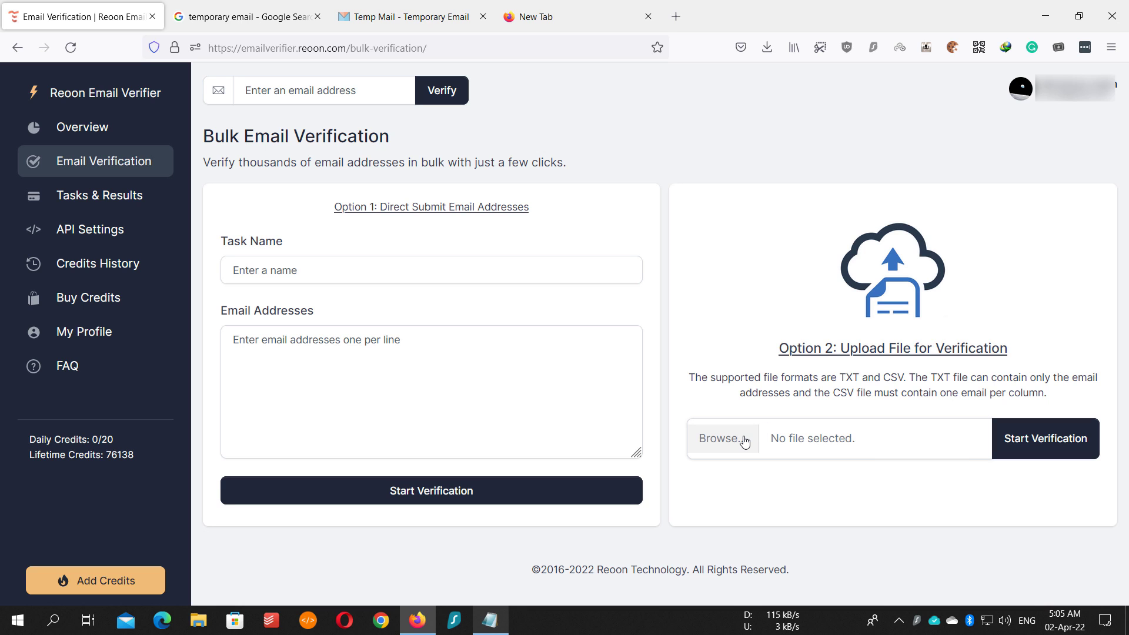
Upload Restaurants from USA.csv for bulk verification and go to its completed task details
click(722, 437)
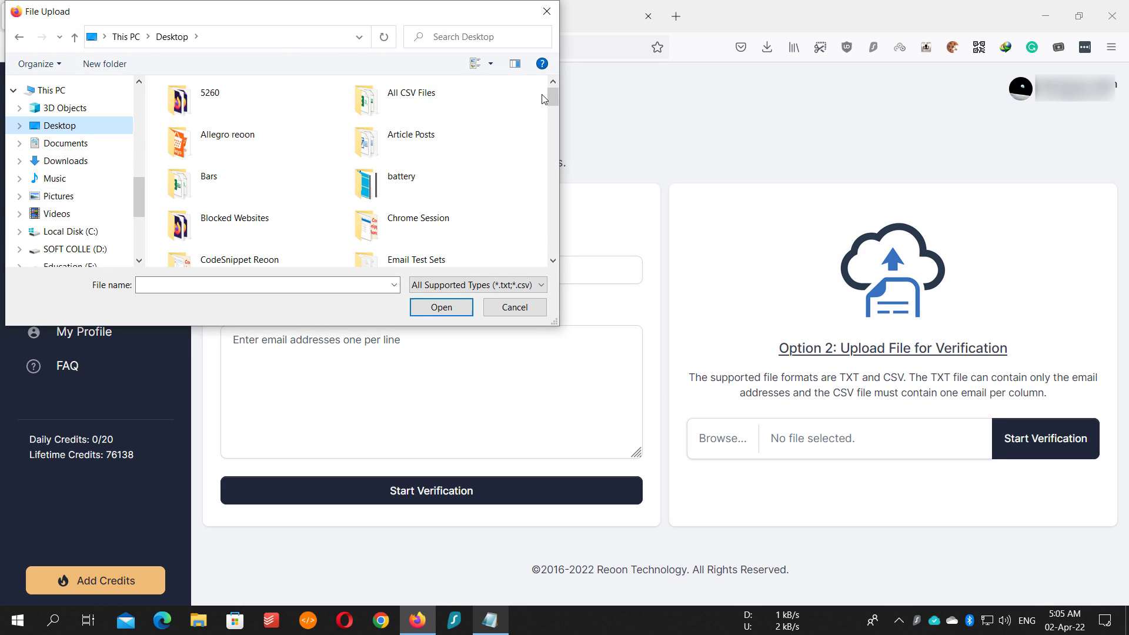
click(441, 307)
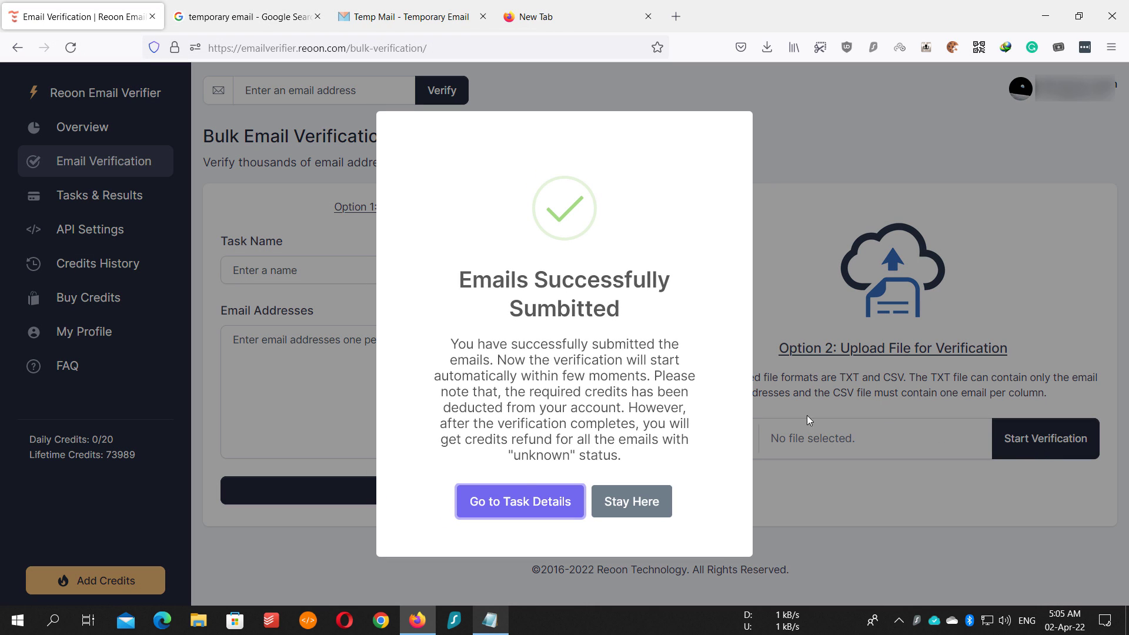
click(519, 501)
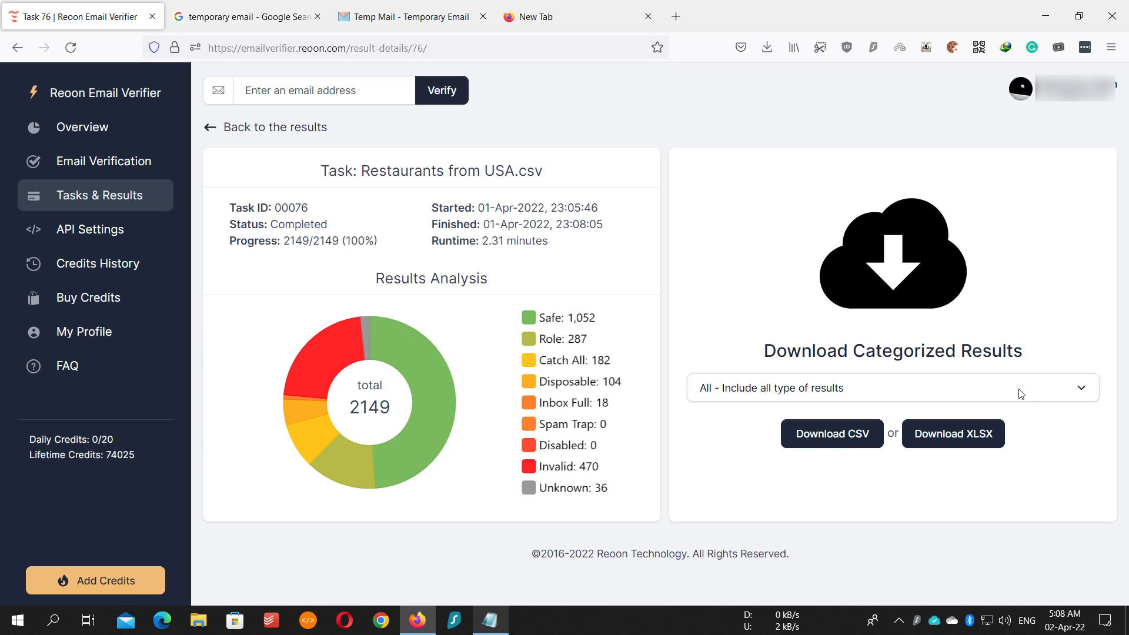
Download the safe-only results as Result-76-SAFE.xlsx and open it in Excel
click(890, 387)
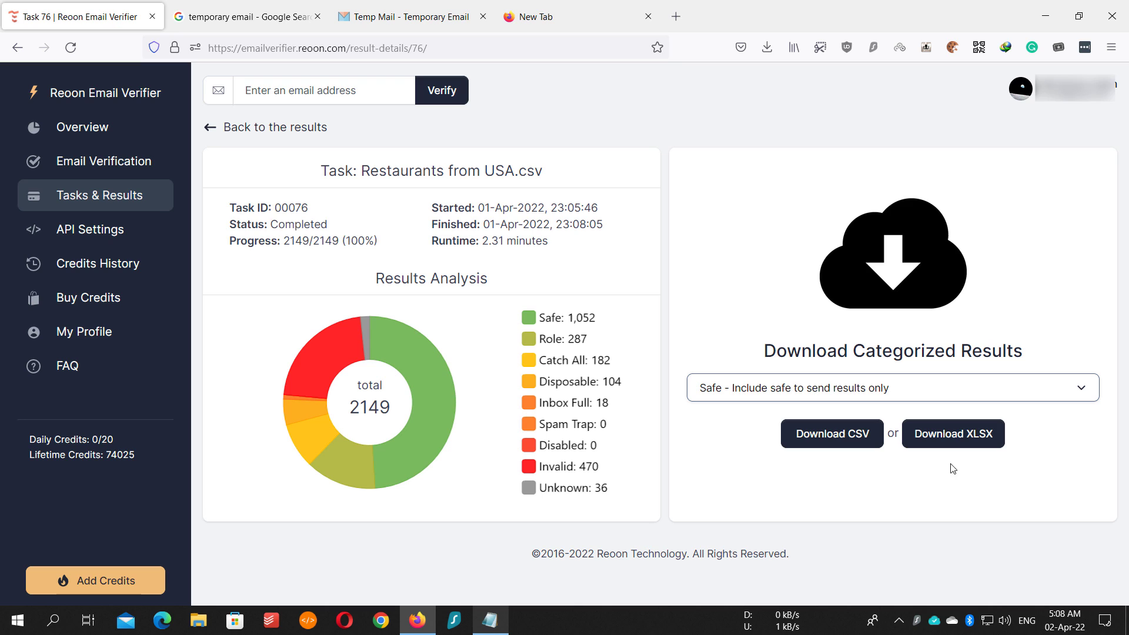
click(953, 433)
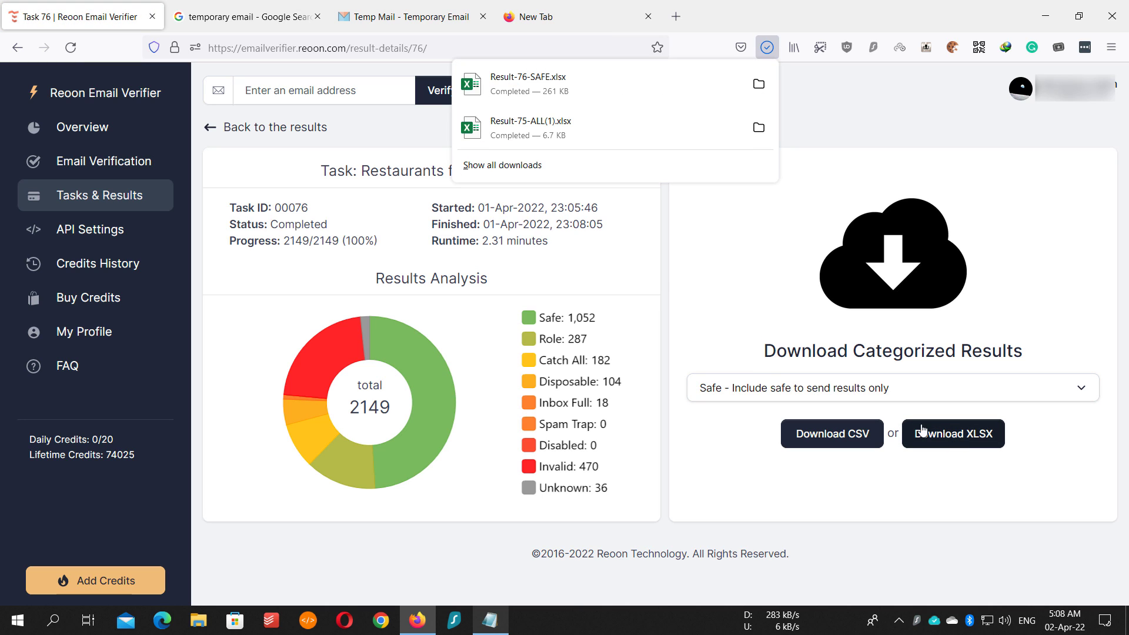
click(528, 84)
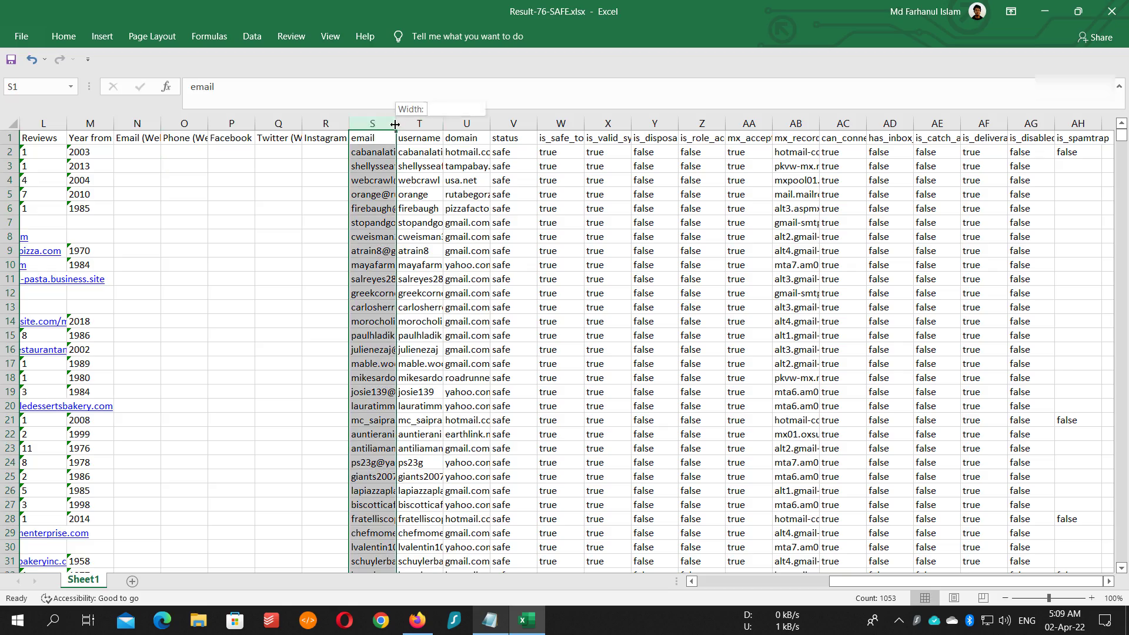
Review the safe contacts in Result-76-SAFE.xlsx, then go to Reoon's API Settings page listing five keys
scroll(down, 3)
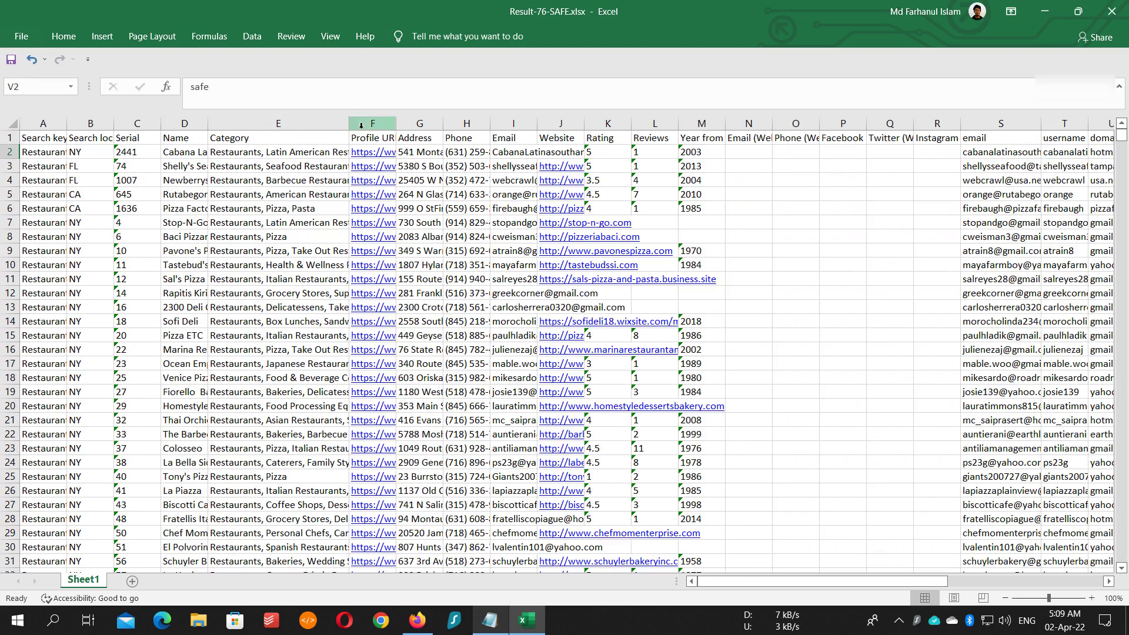
click(416, 620)
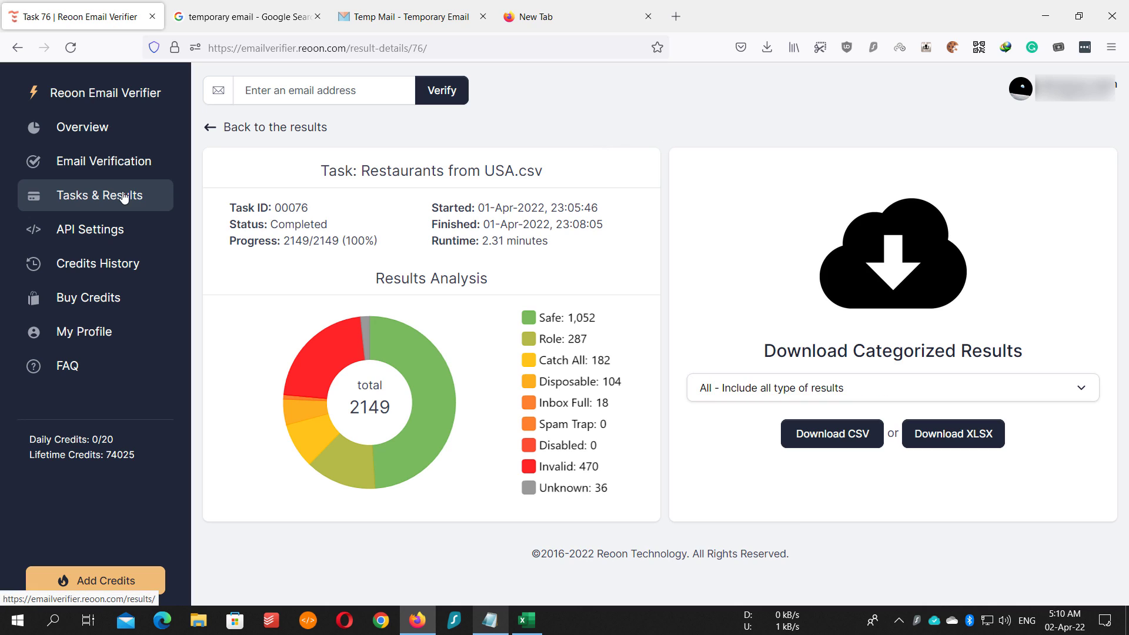
click(91, 229)
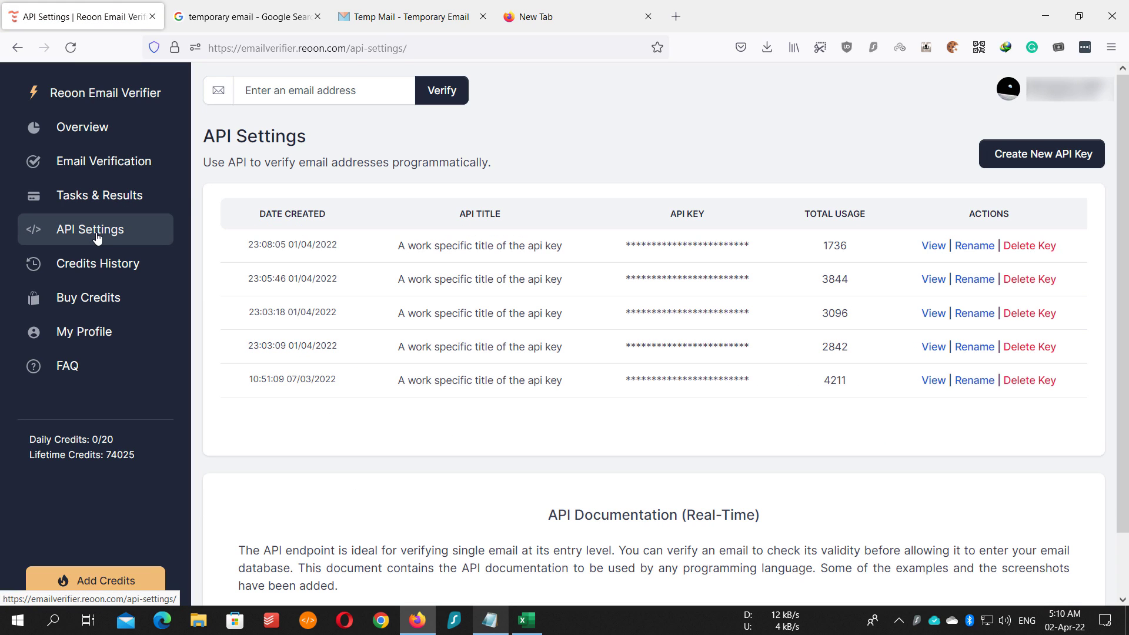